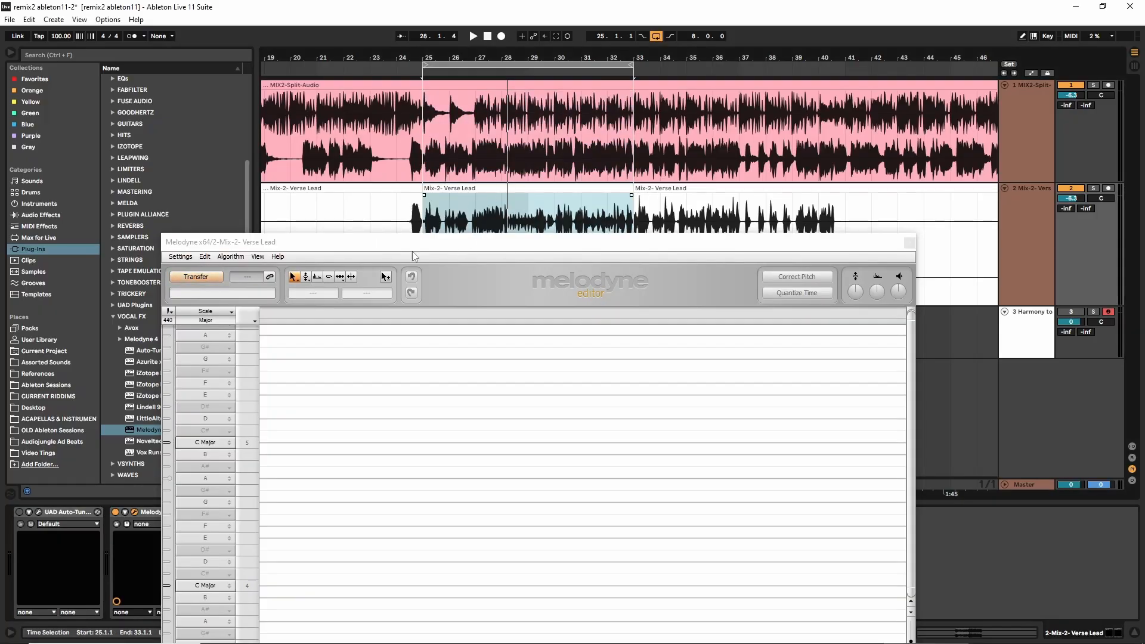
mouse_move(343, 420)
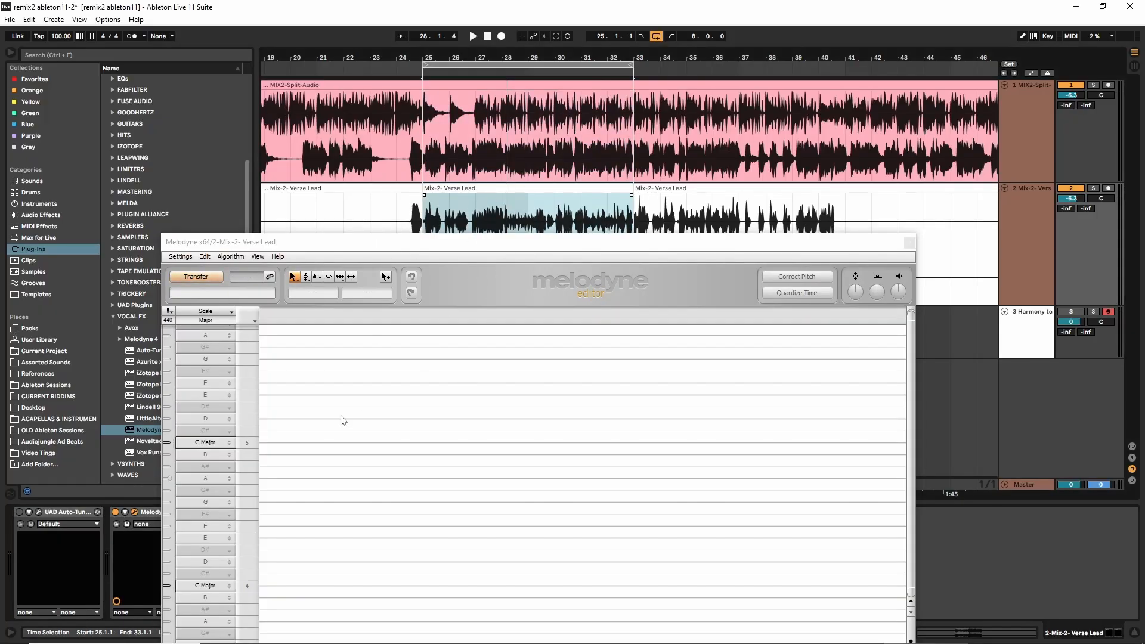
mouse_move(537, 475)
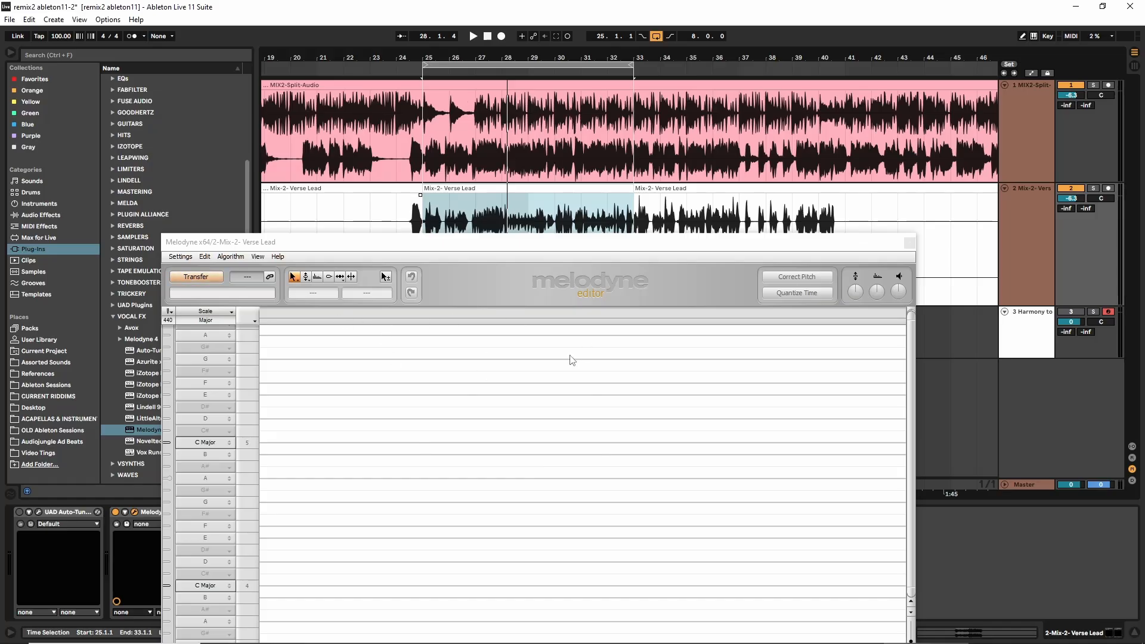
mouse_move(570, 183)
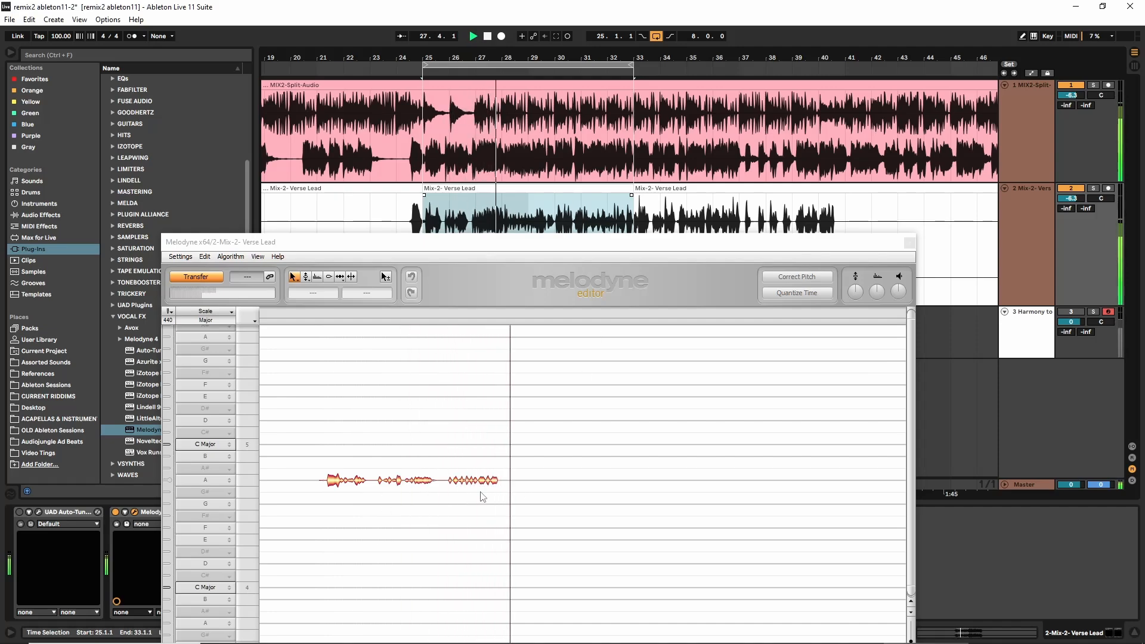
Let the verse lead phrase transfer into Melodyne, then stop Ableton's playback
click(656, 36)
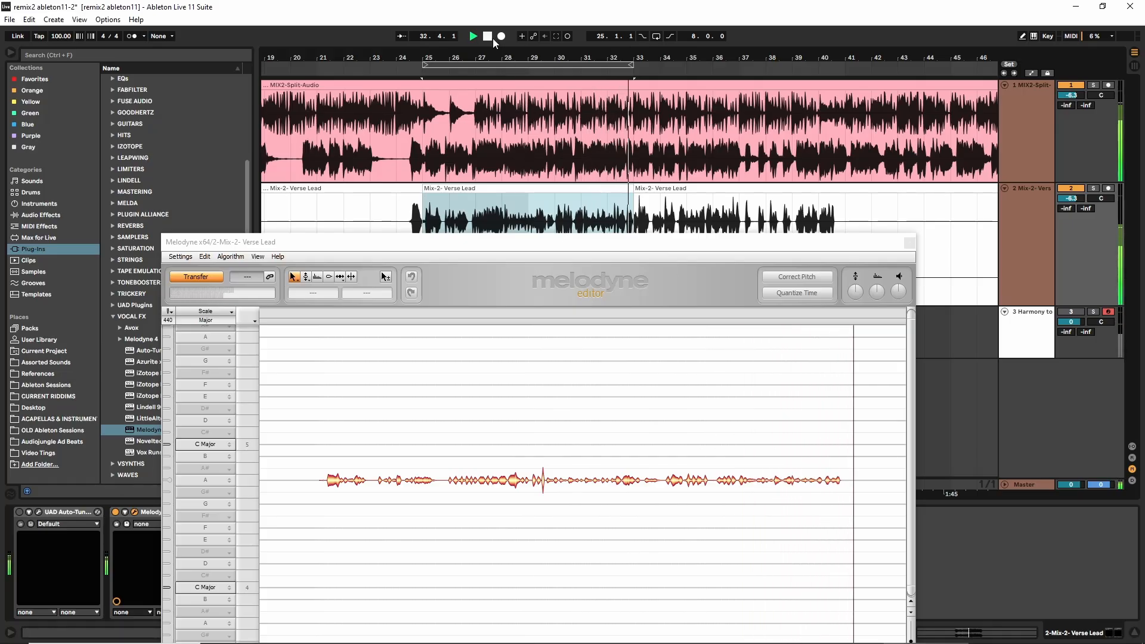
click(474, 37)
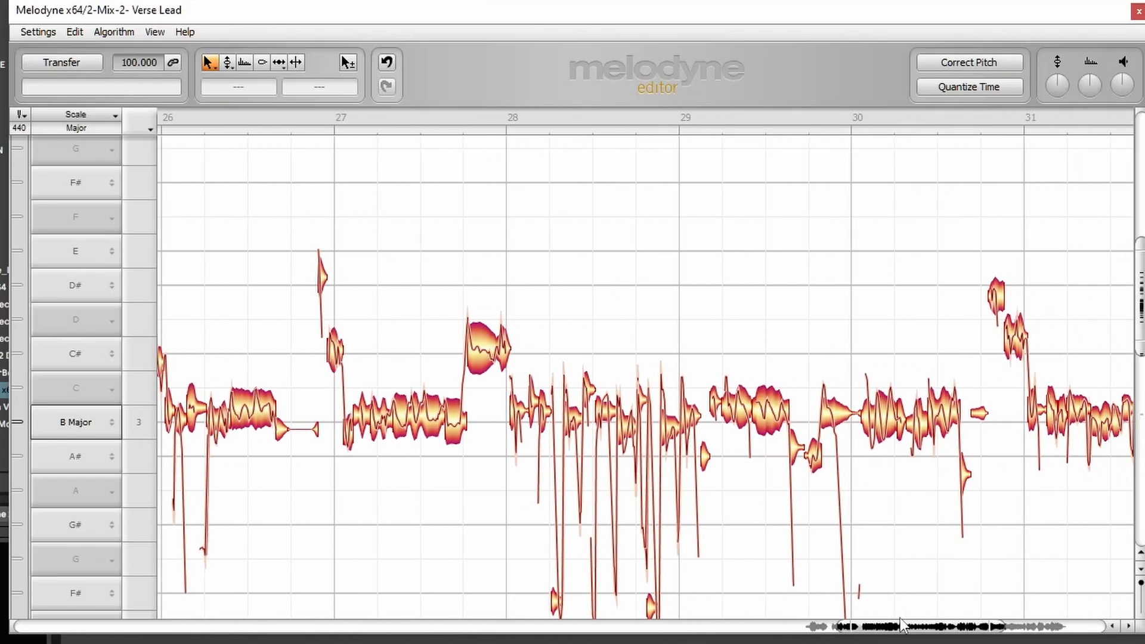
mouse_move(556, 441)
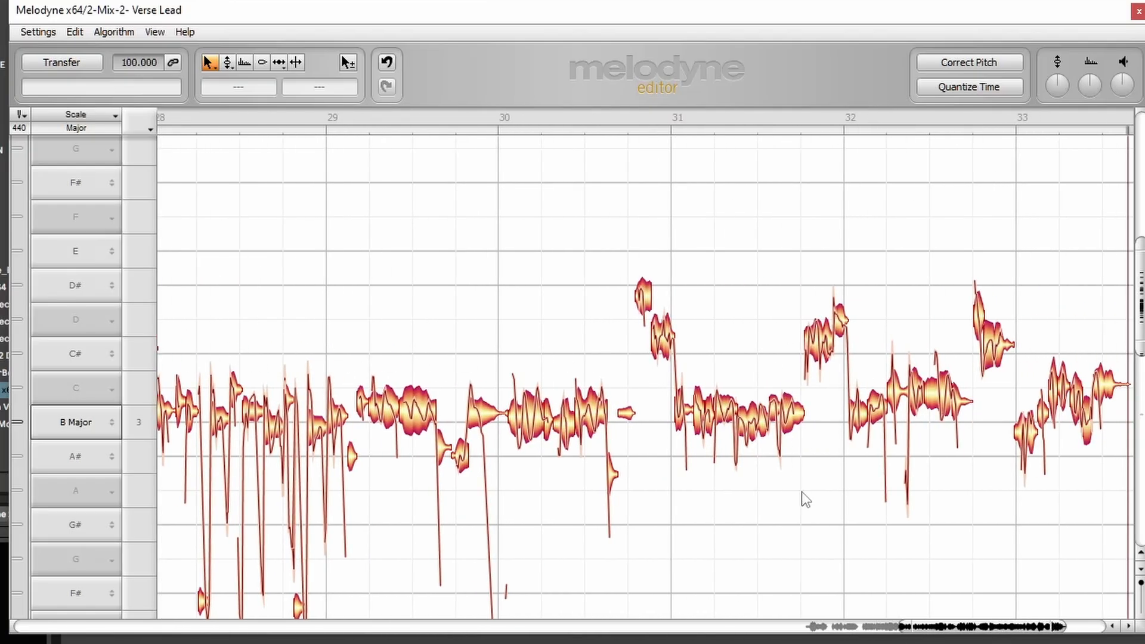
Scroll the note view back to the vocal's opening notes at bar 25
scroll(left, 3)
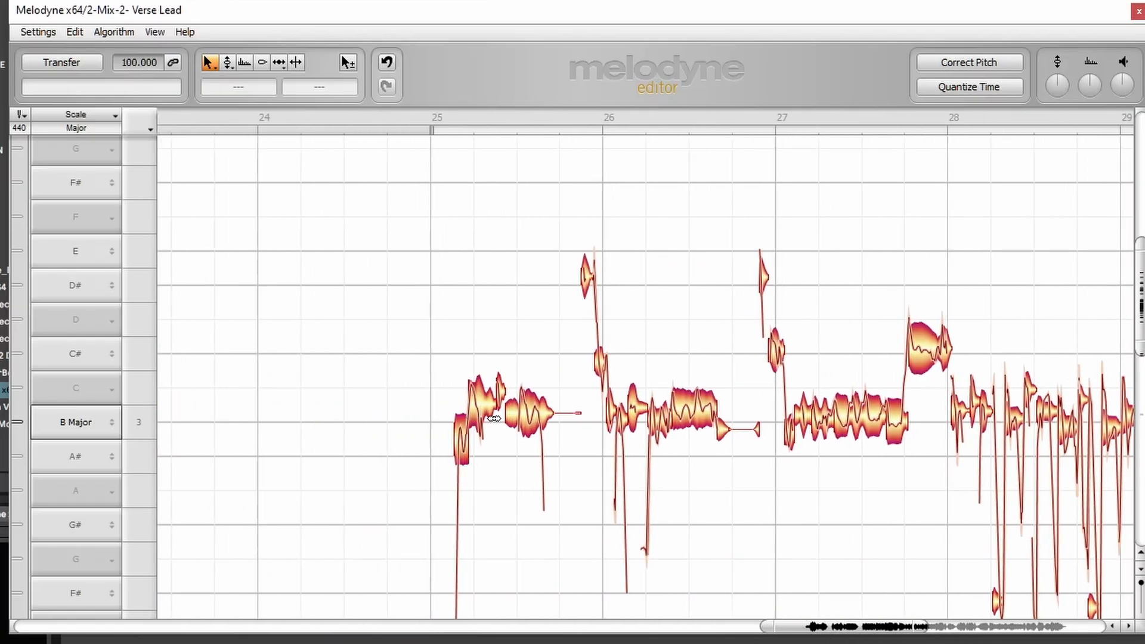
mouse_move(484, 413)
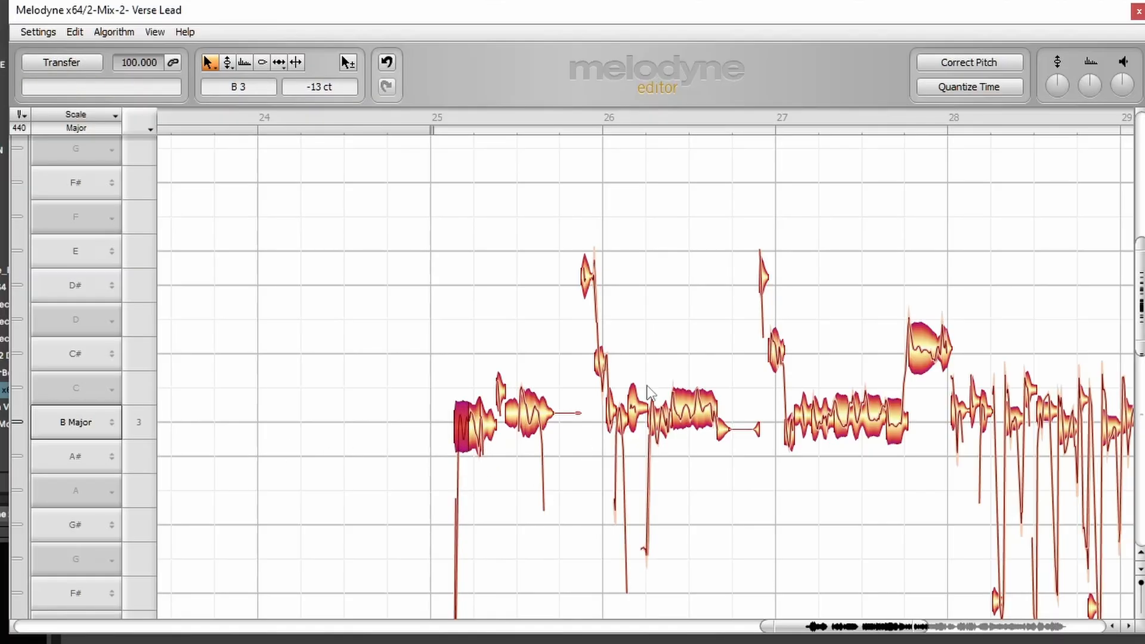
mouse_move(505, 411)
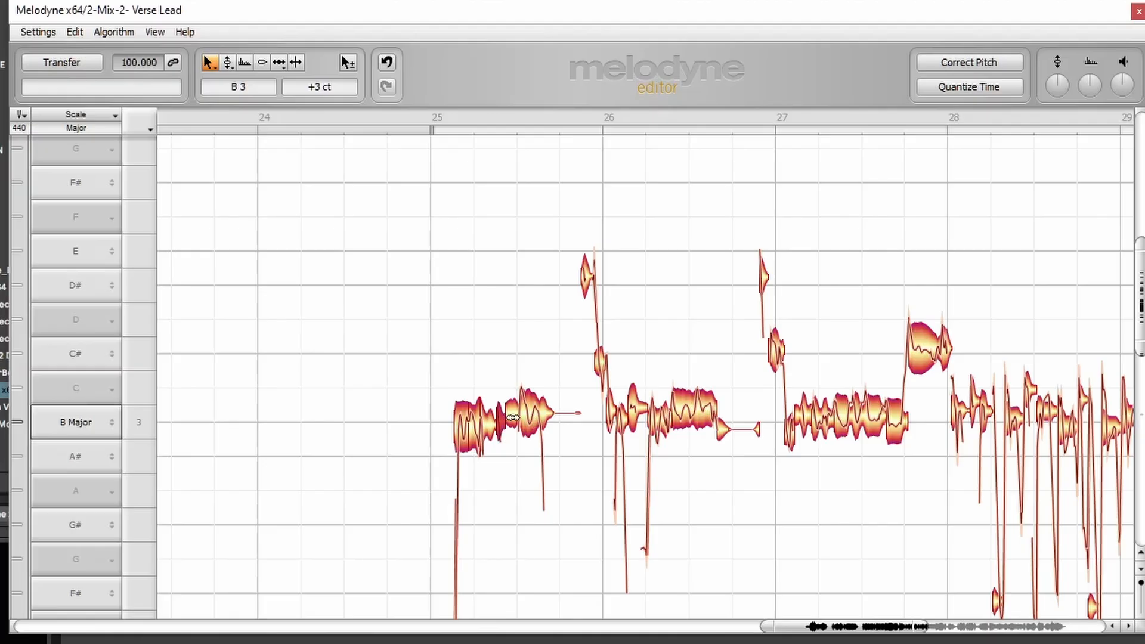
Split the first note at bar 25 and raise its second half from B3 to C#4
drag(515, 414, 515, 401)
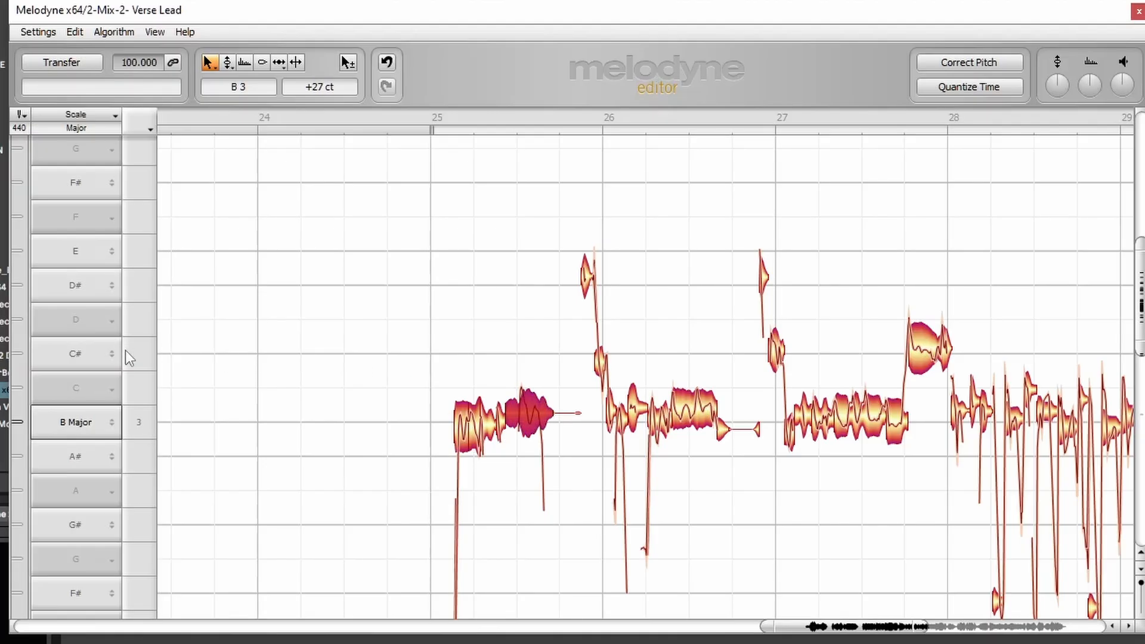
mouse_move(533, 429)
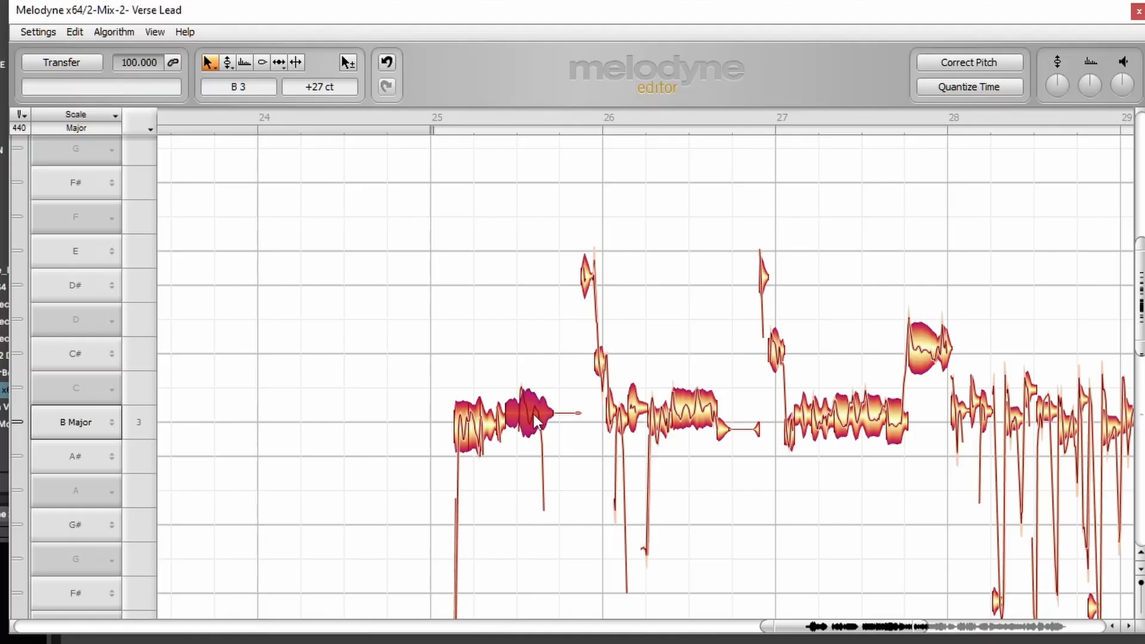
drag(526, 416, 533, 350)
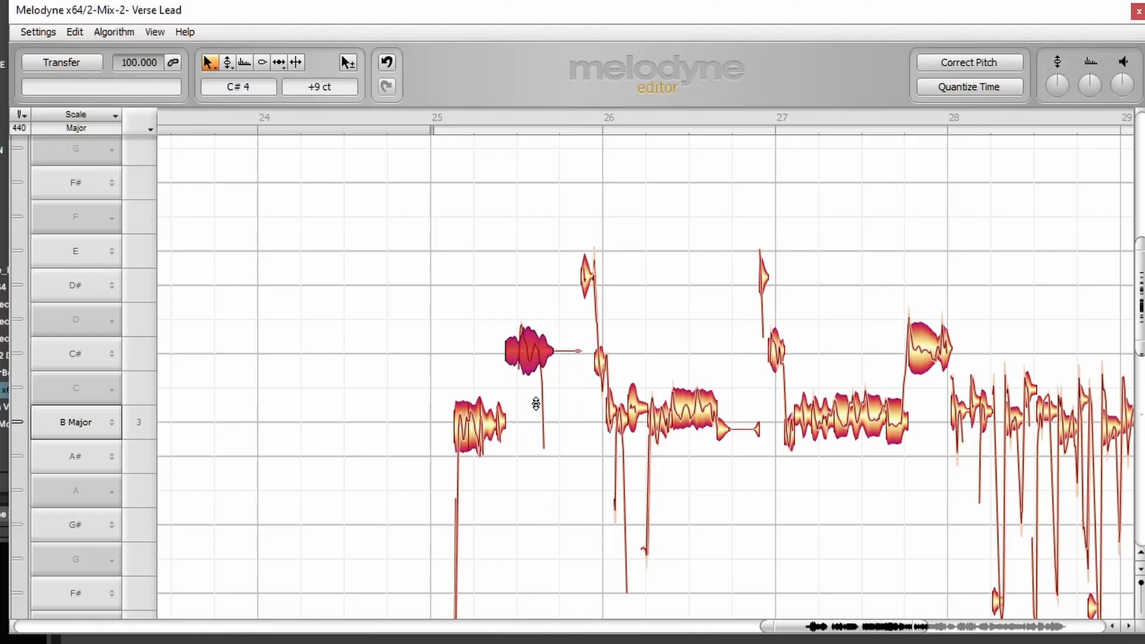
mouse_move(524, 370)
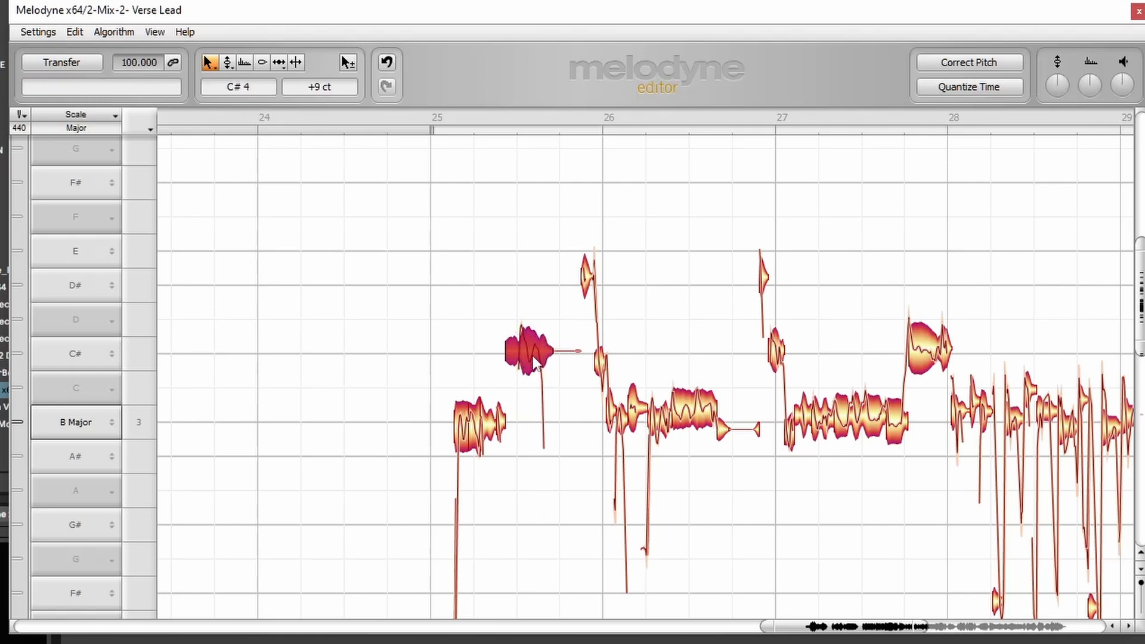
drag(533, 349, 535, 355)
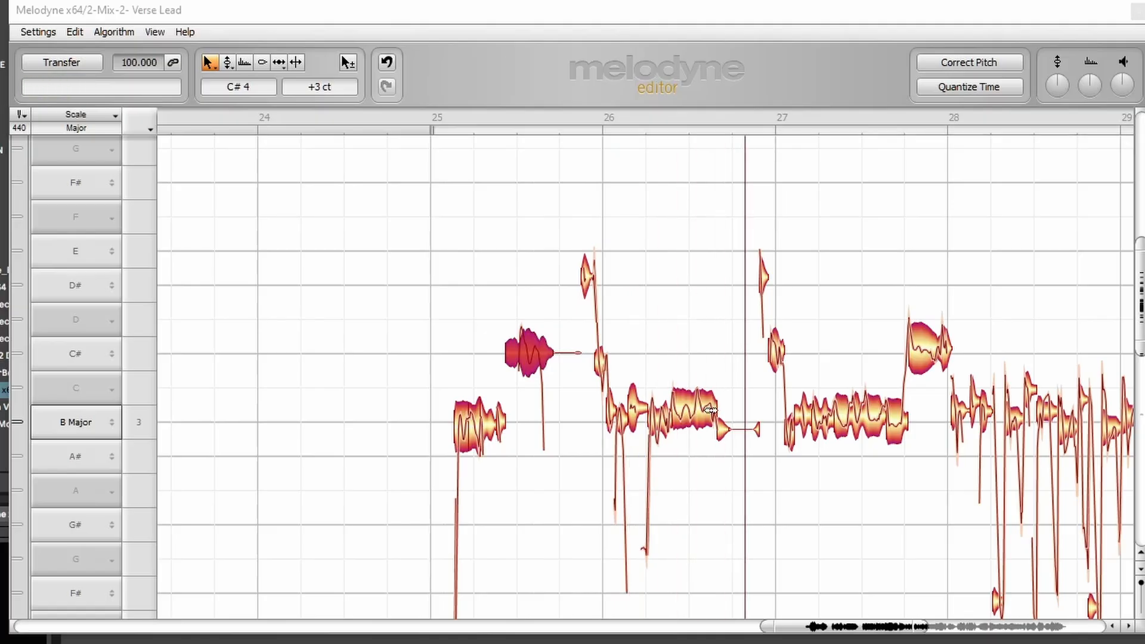
Raise the split-off tail of the long note after bar 26 to C#4
click(703, 415)
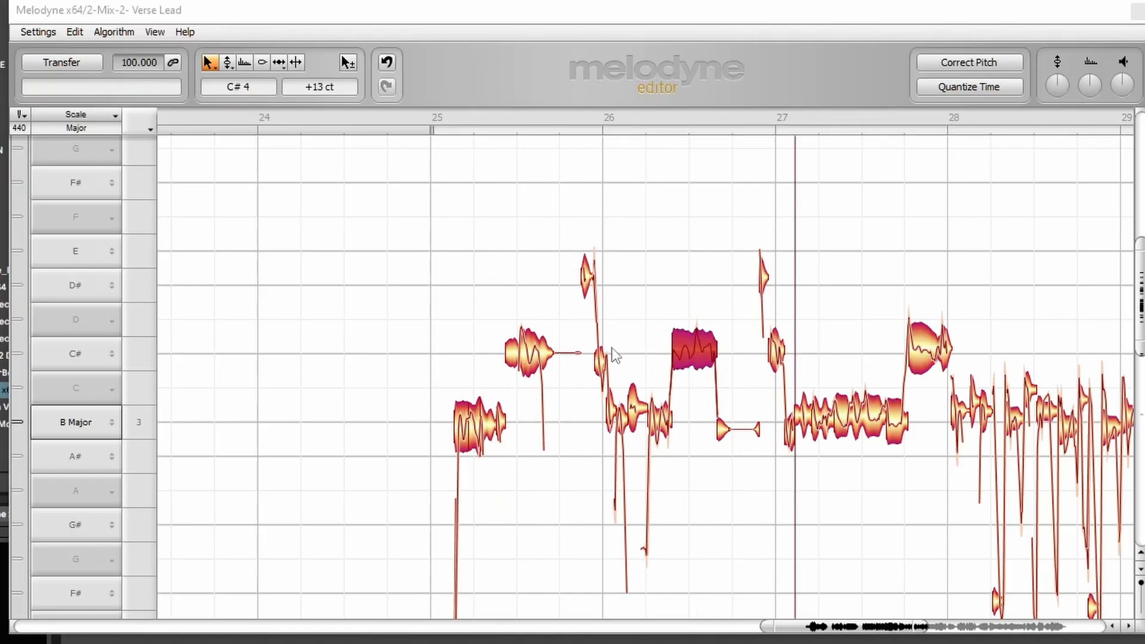
mouse_move(676, 389)
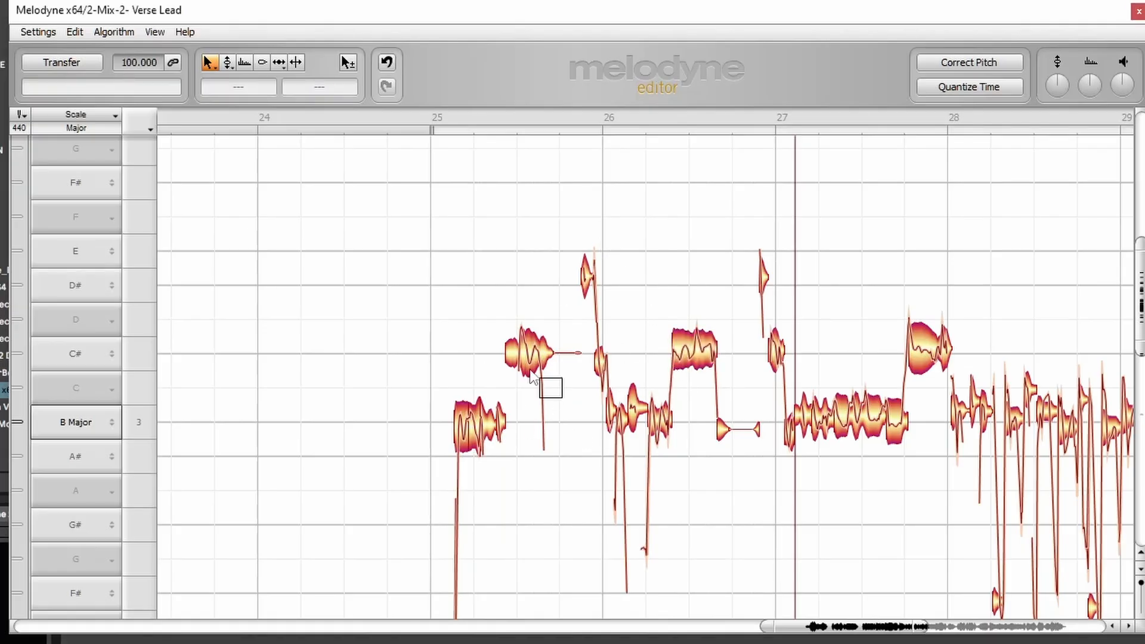
click(529, 353)
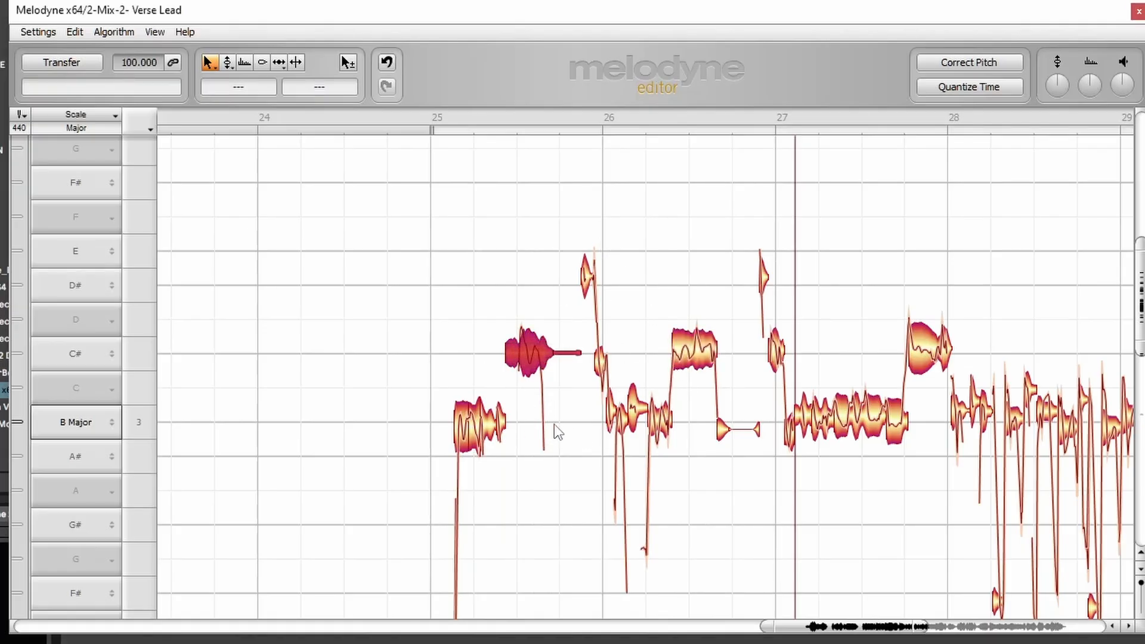
mouse_move(548, 426)
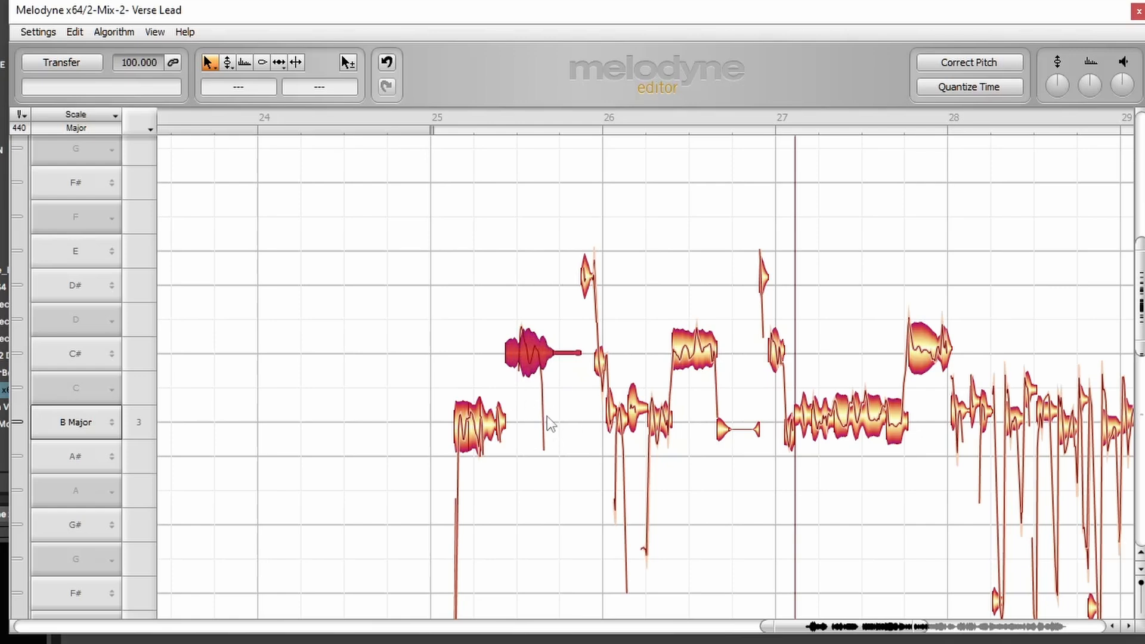
mouse_move(720, 405)
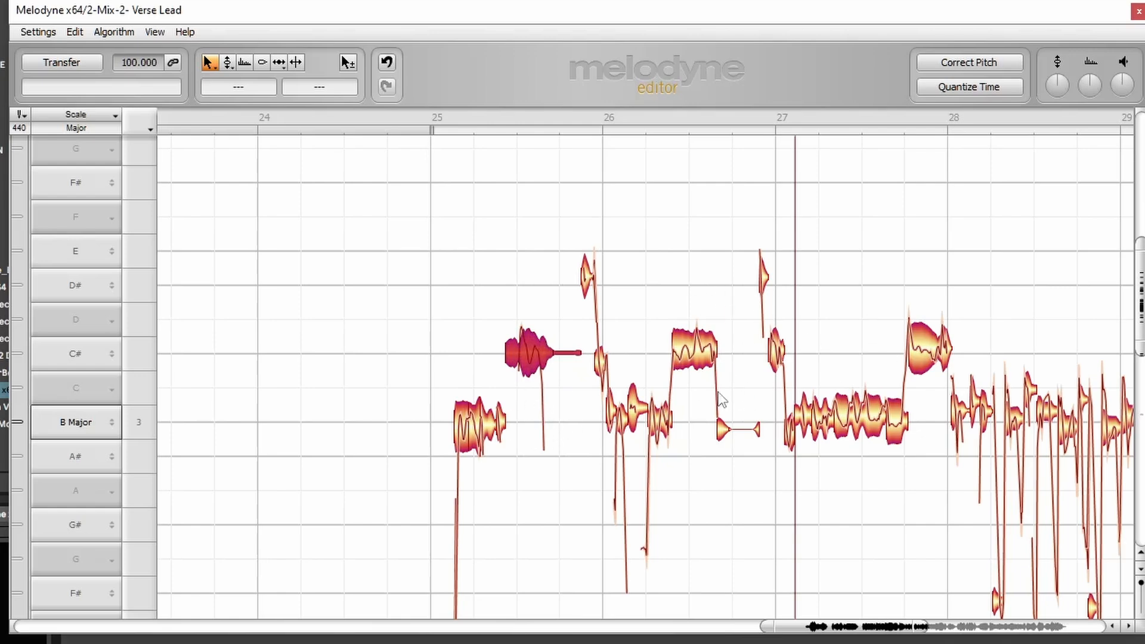
mouse_move(561, 321)
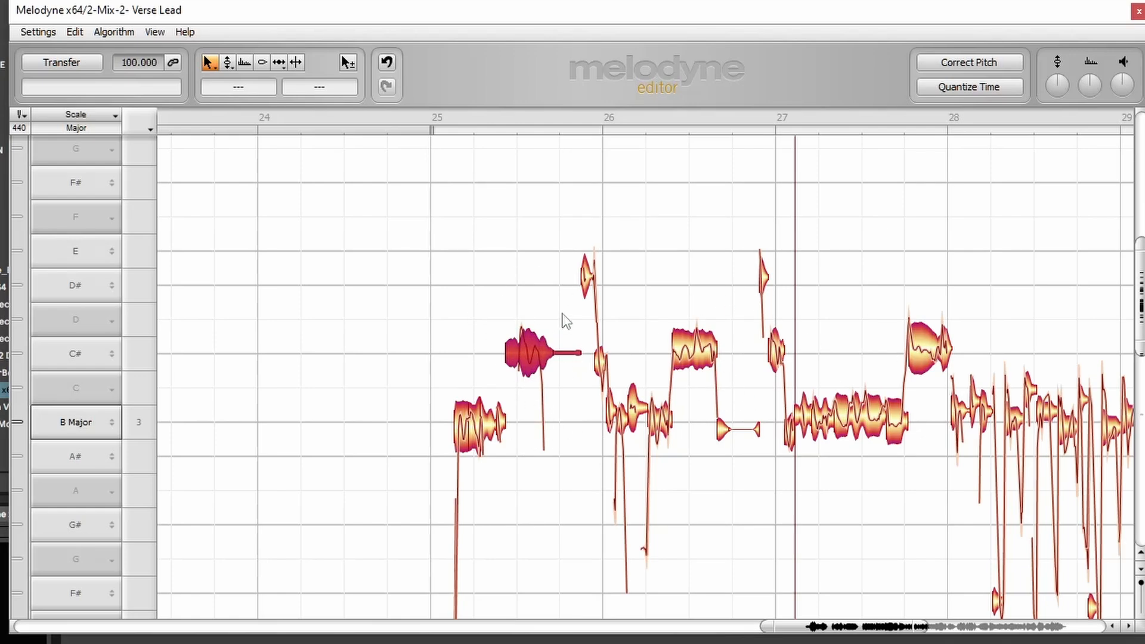
mouse_move(528, 455)
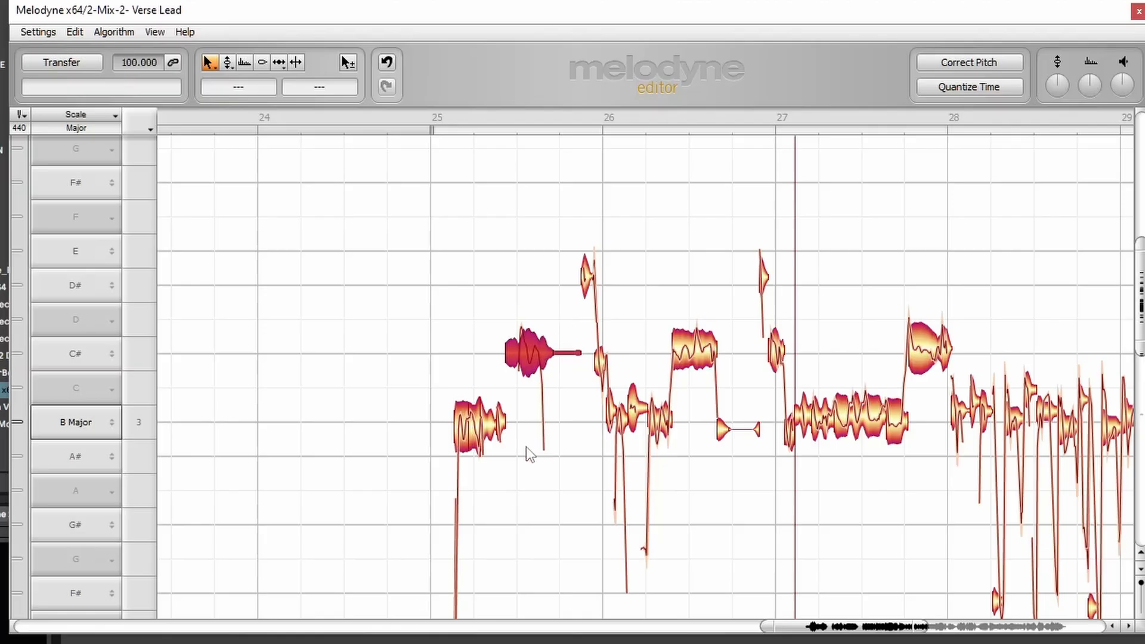
mouse_move(191, 380)
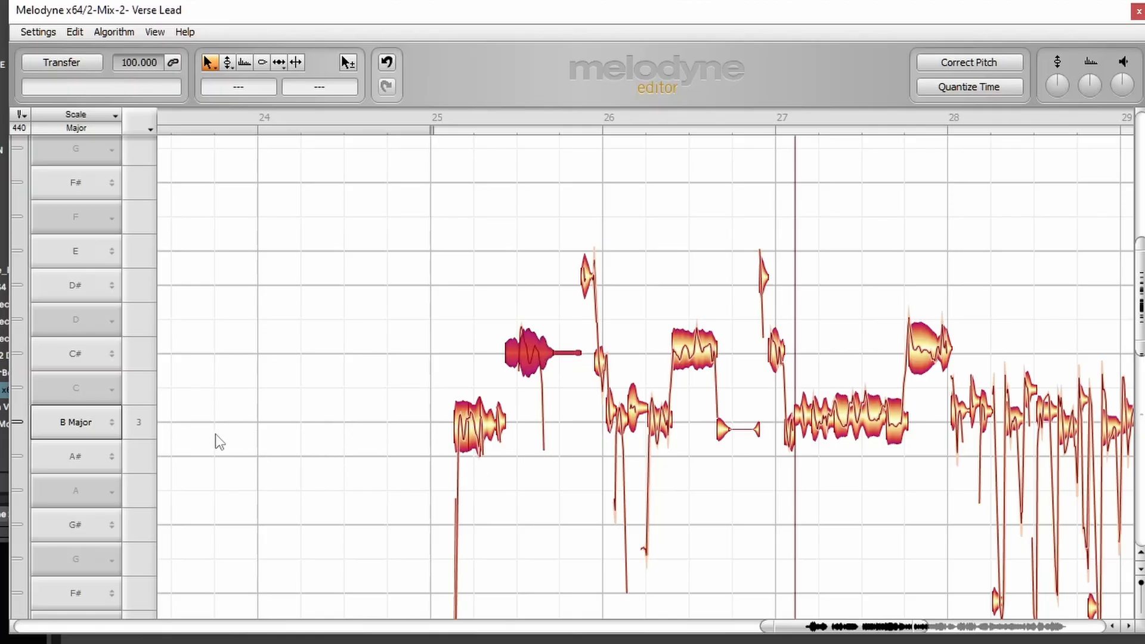
mouse_move(187, 361)
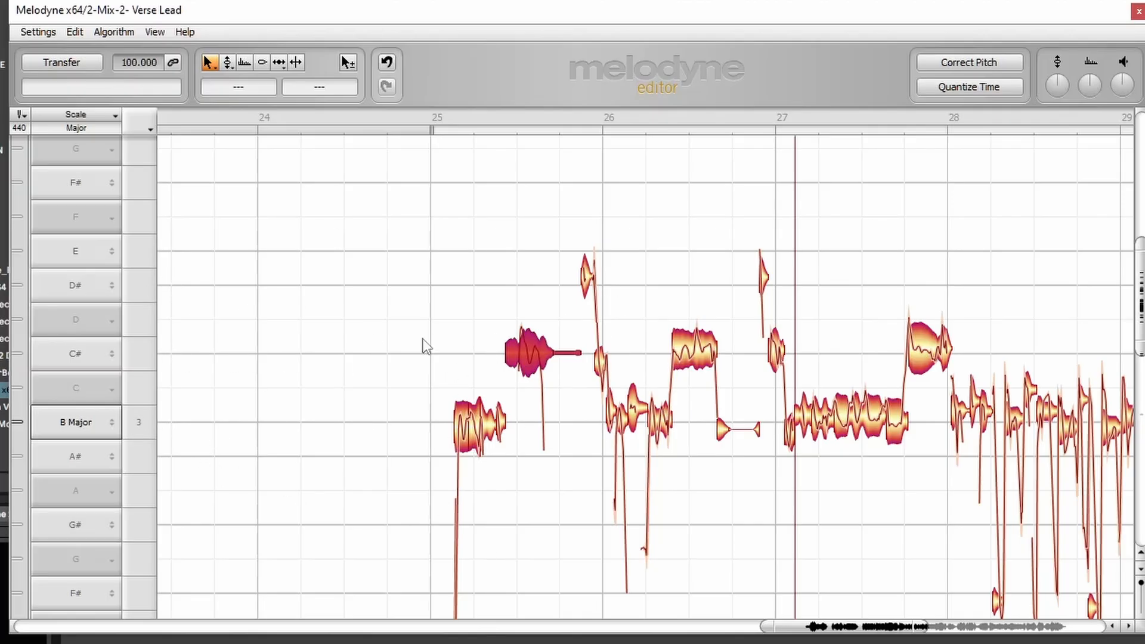
mouse_move(92, 387)
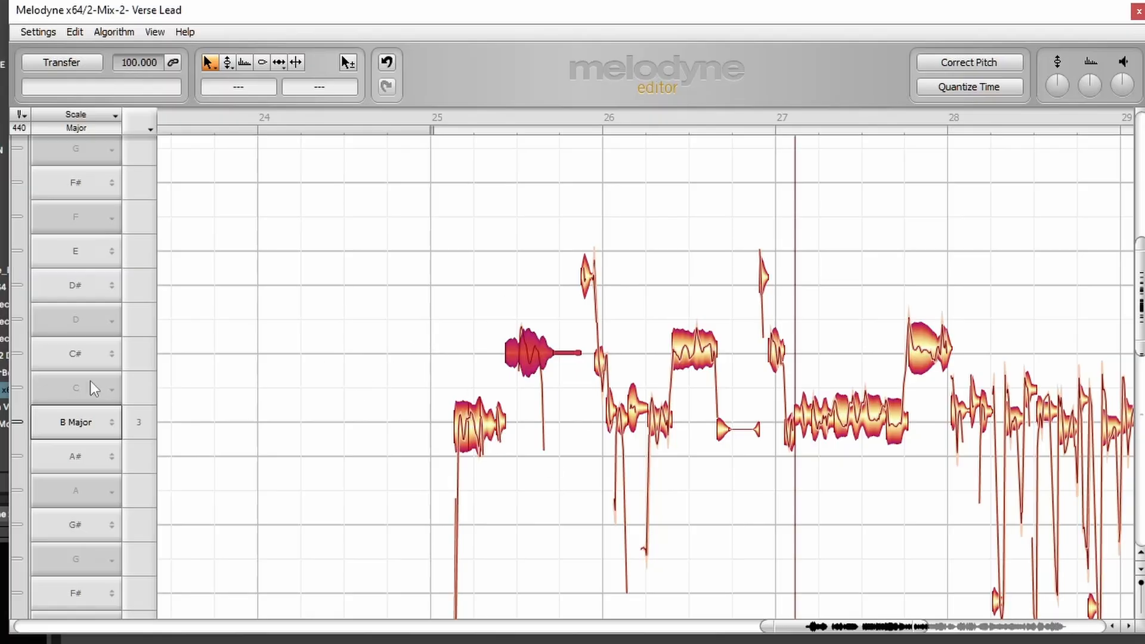
mouse_move(329, 464)
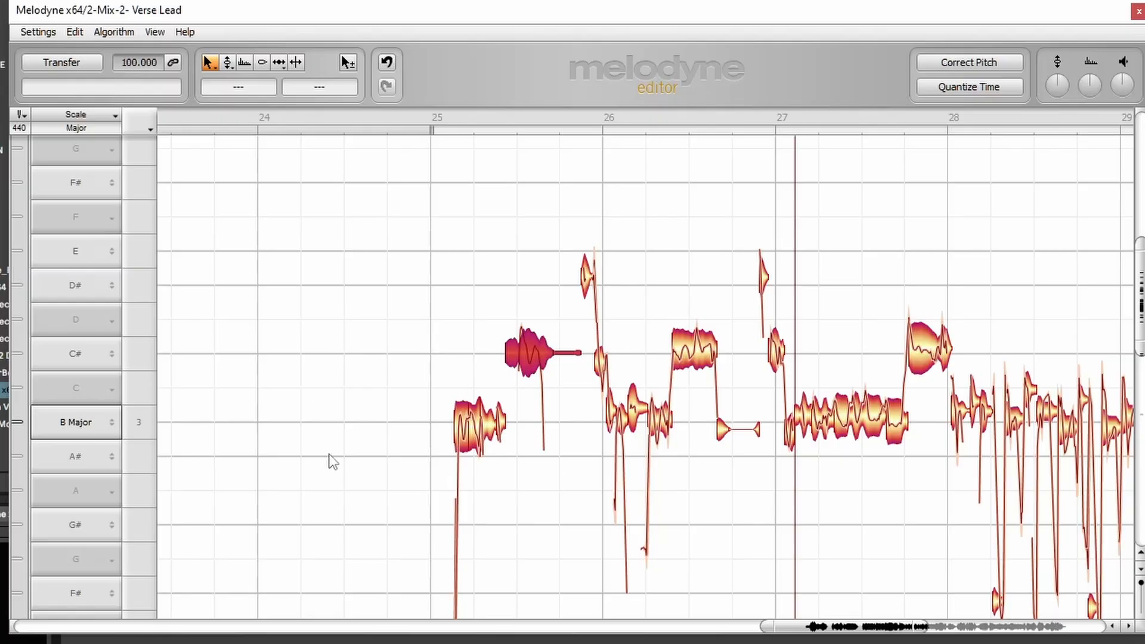
mouse_move(795, 347)
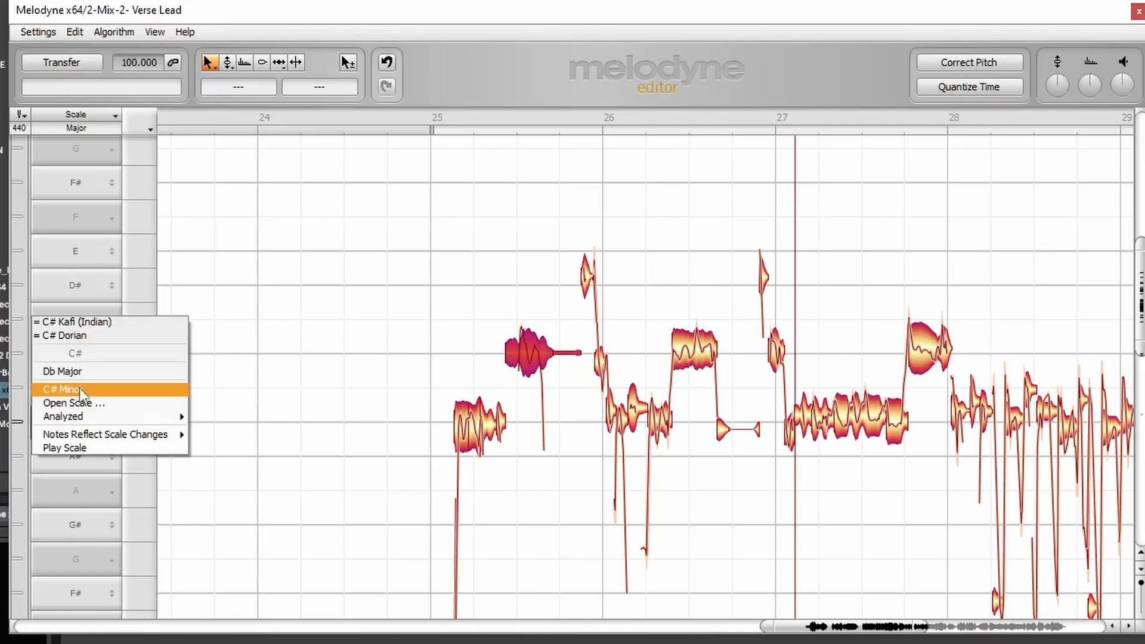
Change the pitch ruler's scale from B major to C# minor
click(65, 388)
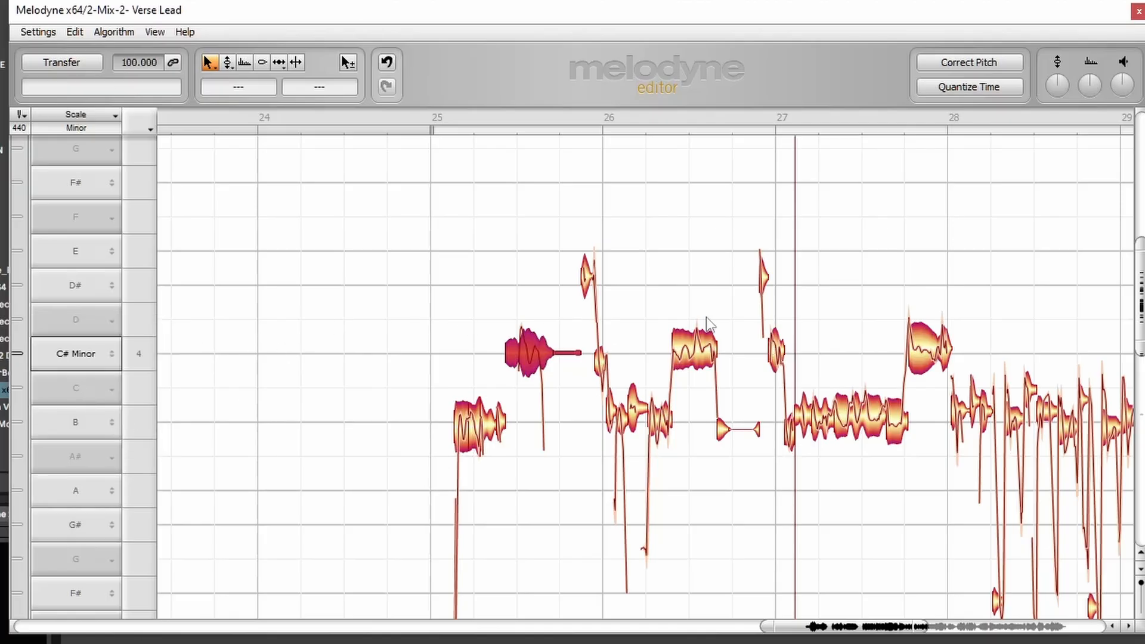
mouse_move(483, 526)
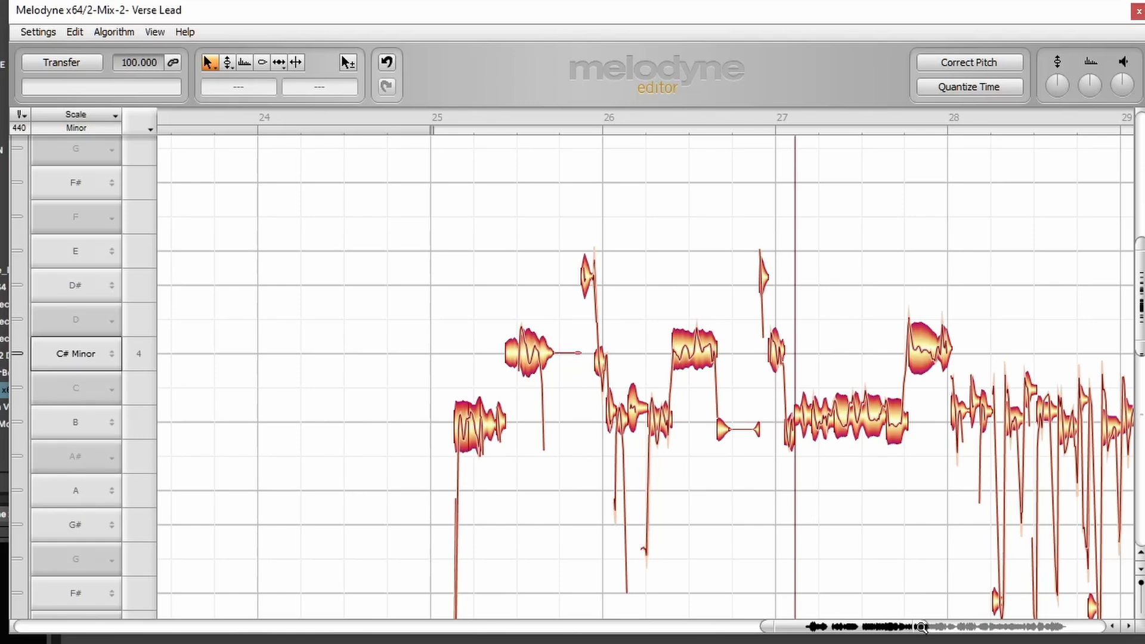
mouse_move(862, 452)
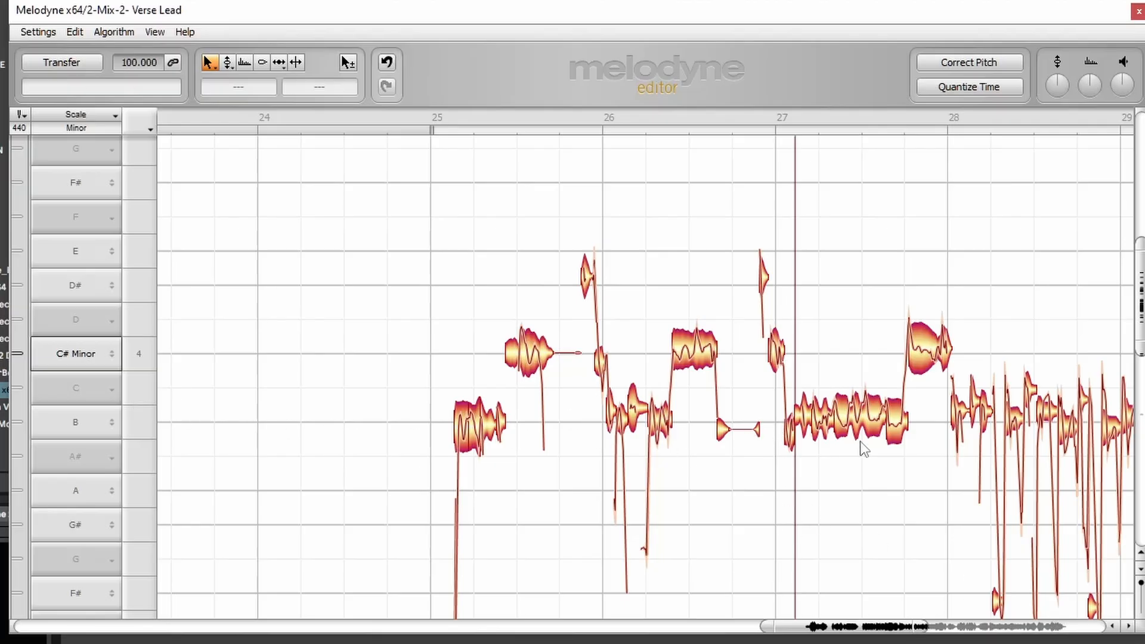
mouse_move(868, 441)
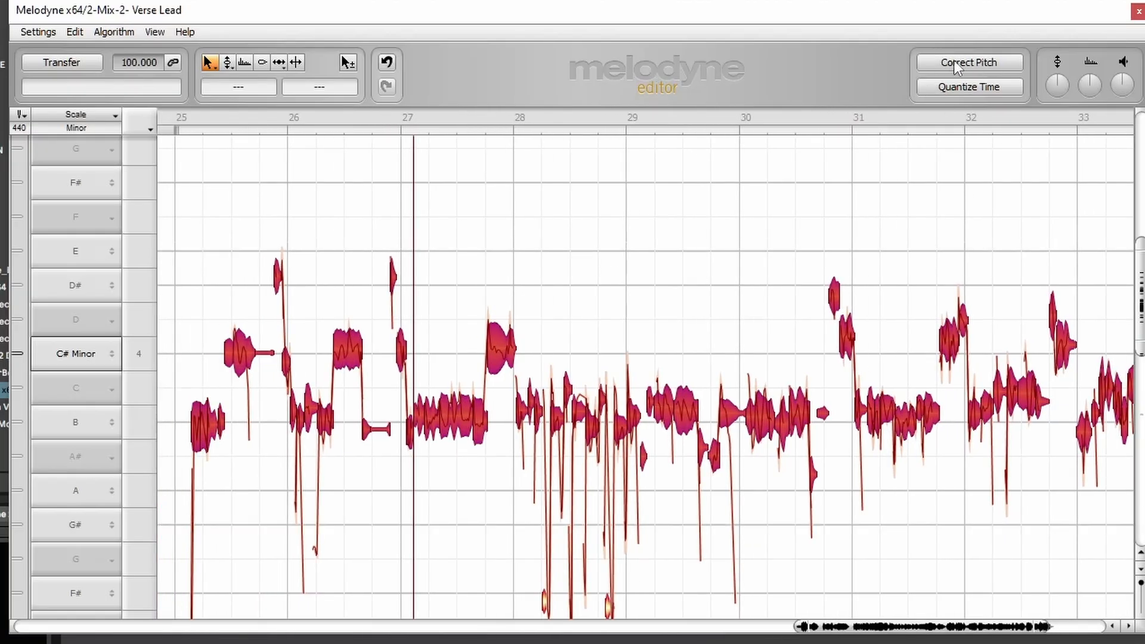
Snap correction to C# Minor with pitch center and pitch drift correction both at 100%
click(968, 62)
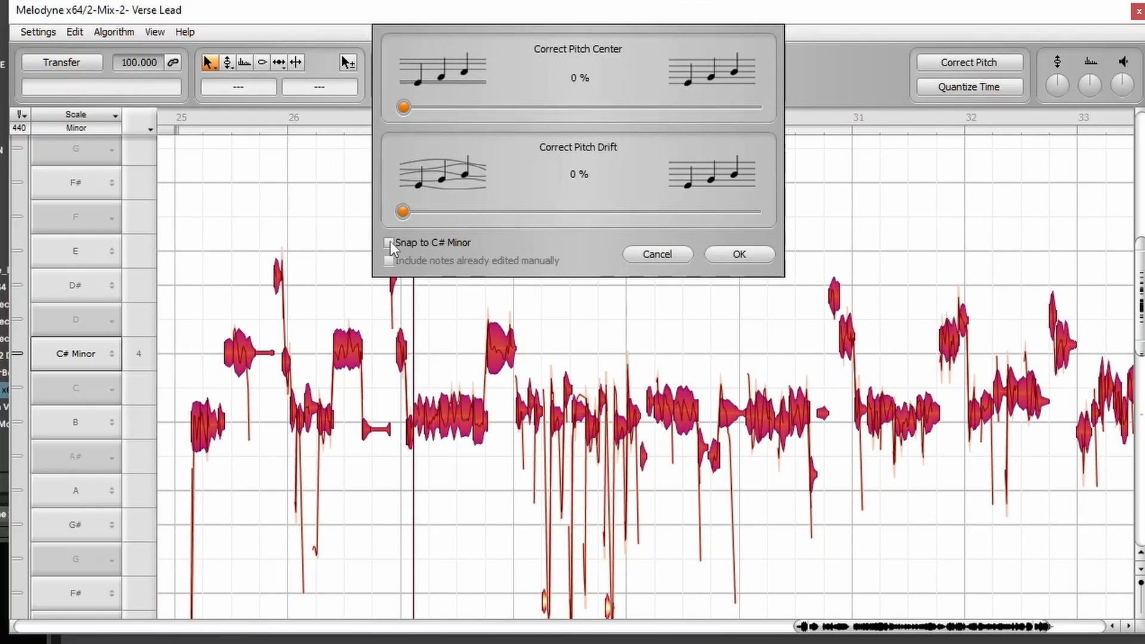
click(389, 243)
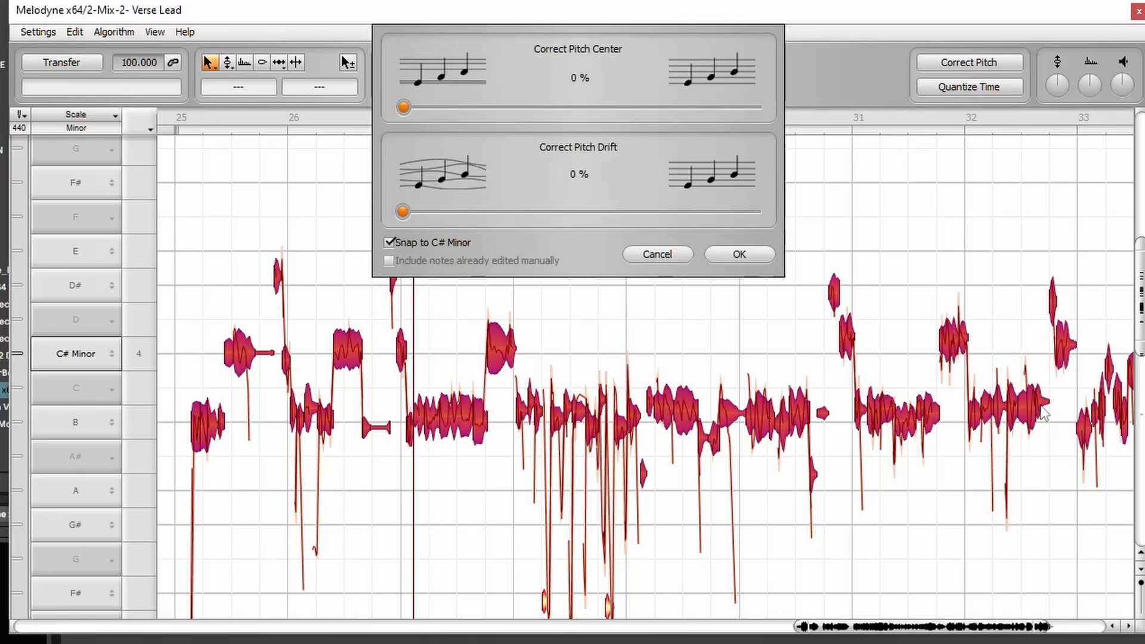
drag(402, 107, 414, 108)
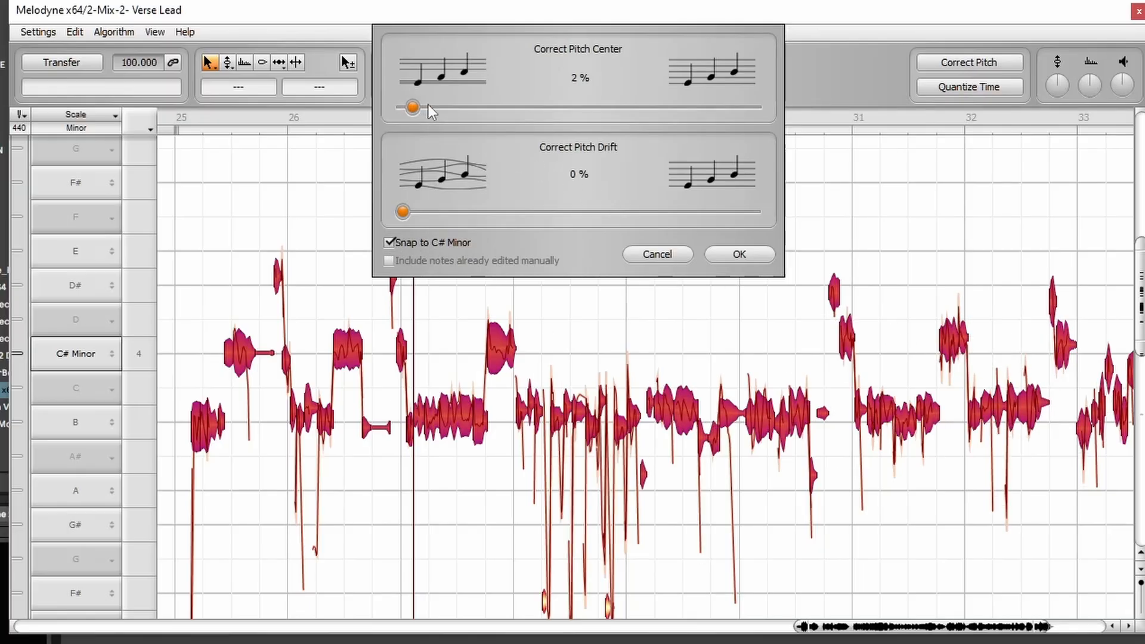
drag(413, 106, 577, 107)
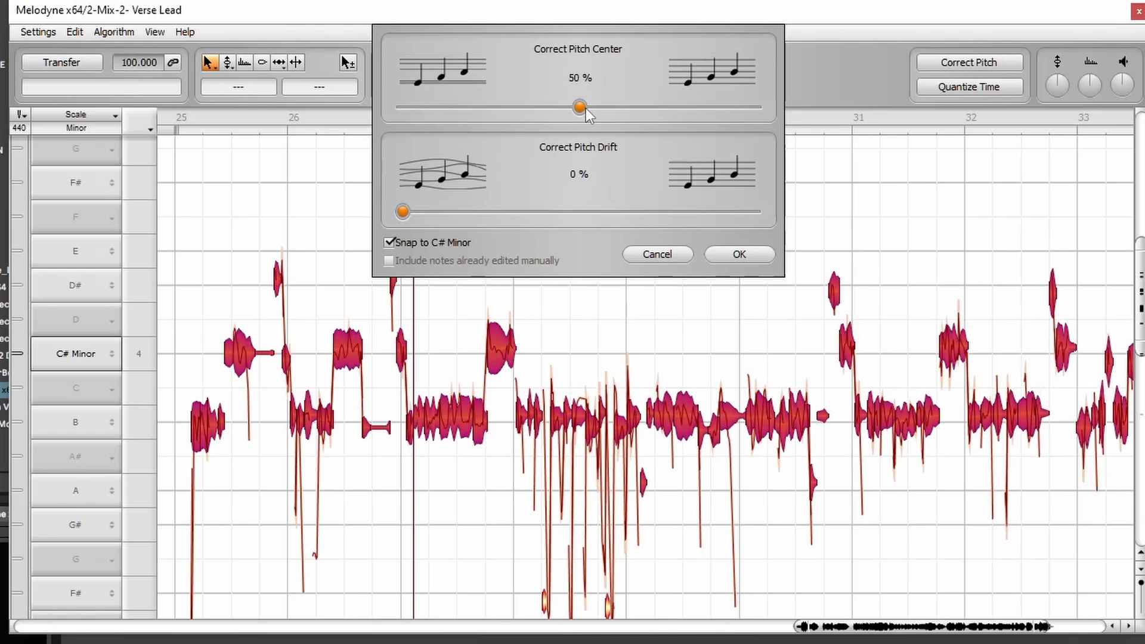
drag(578, 106, 695, 106)
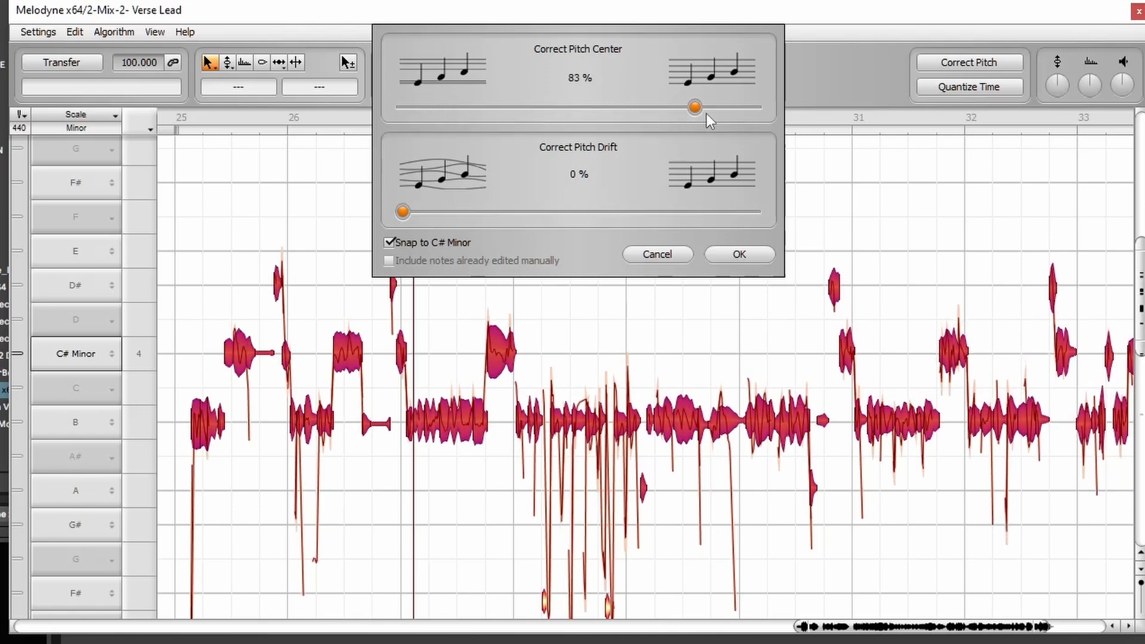
drag(693, 106, 754, 107)
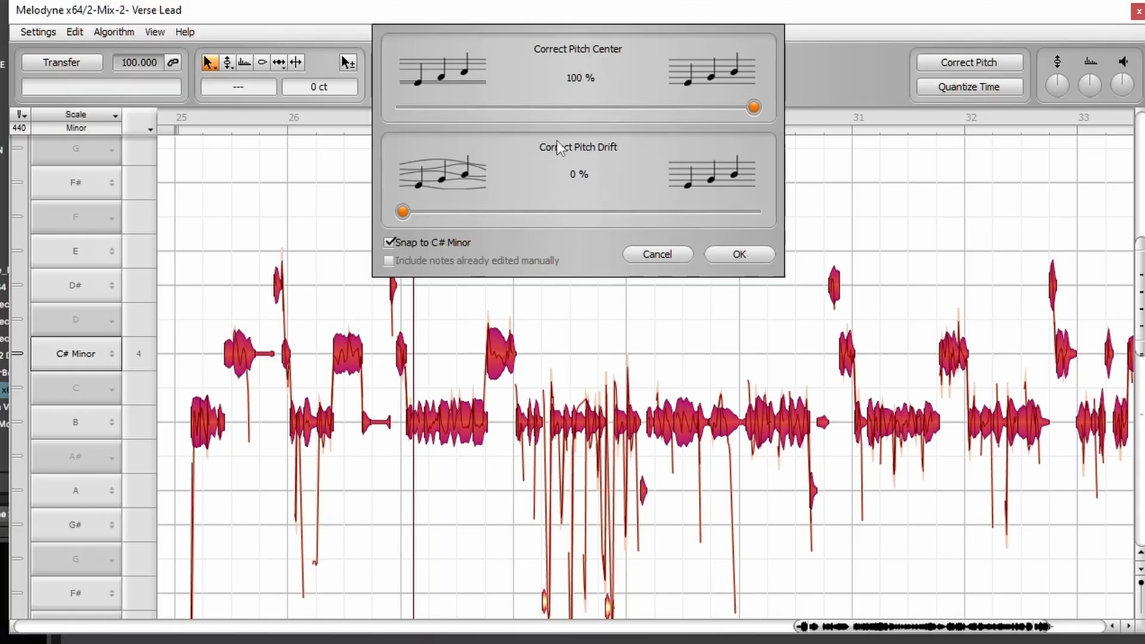
mouse_move(473, 237)
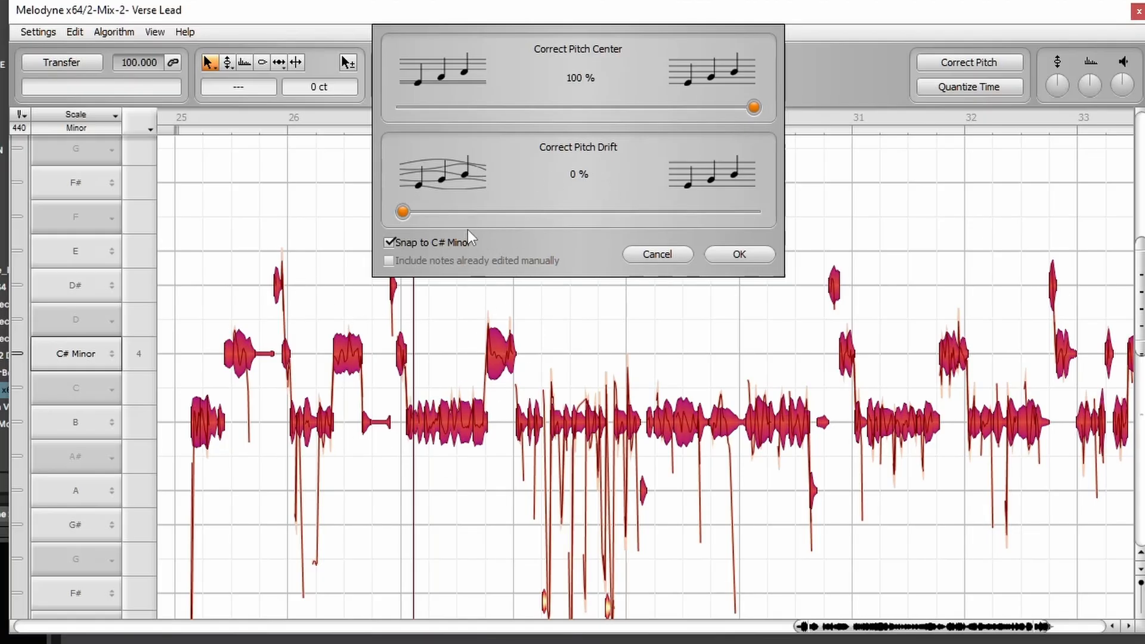
mouse_move(583, 296)
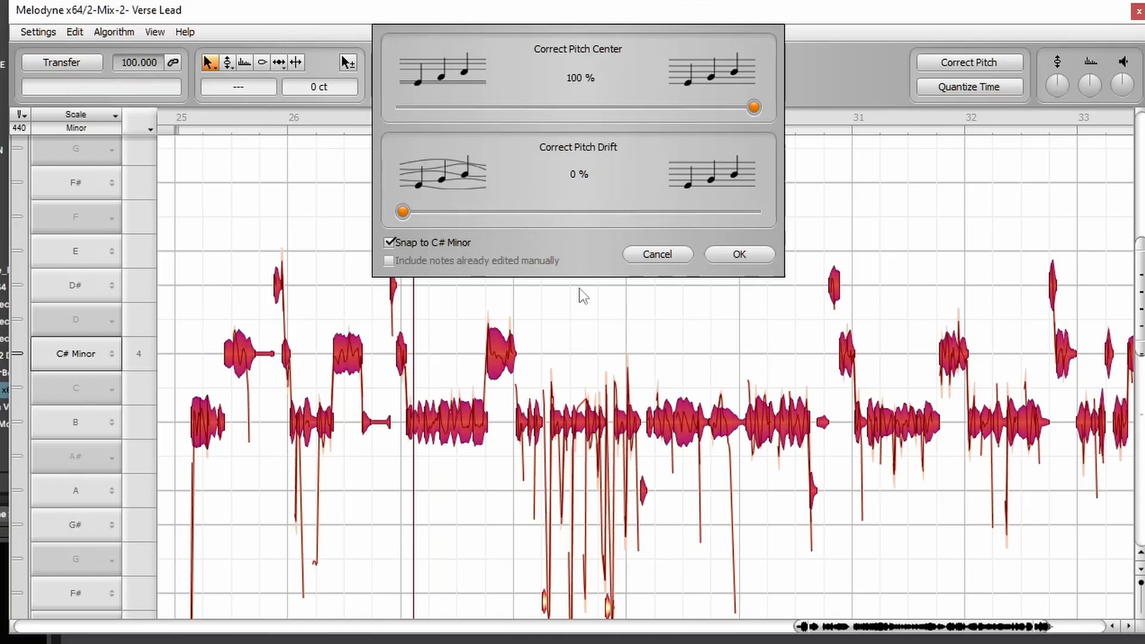
mouse_move(600, 157)
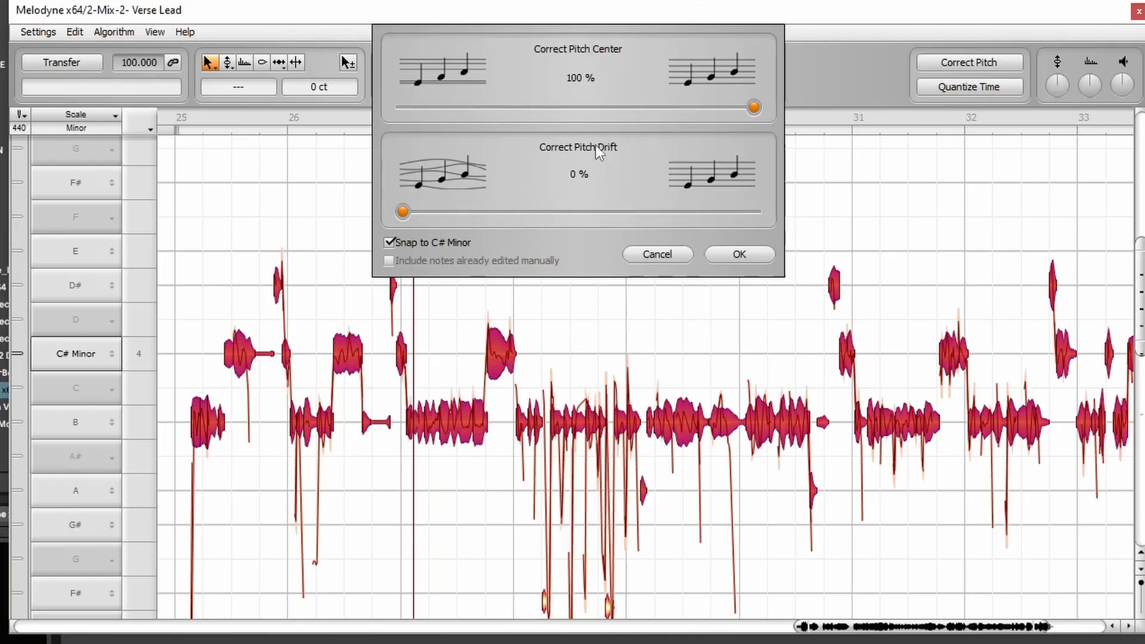
drag(402, 211, 558, 212)
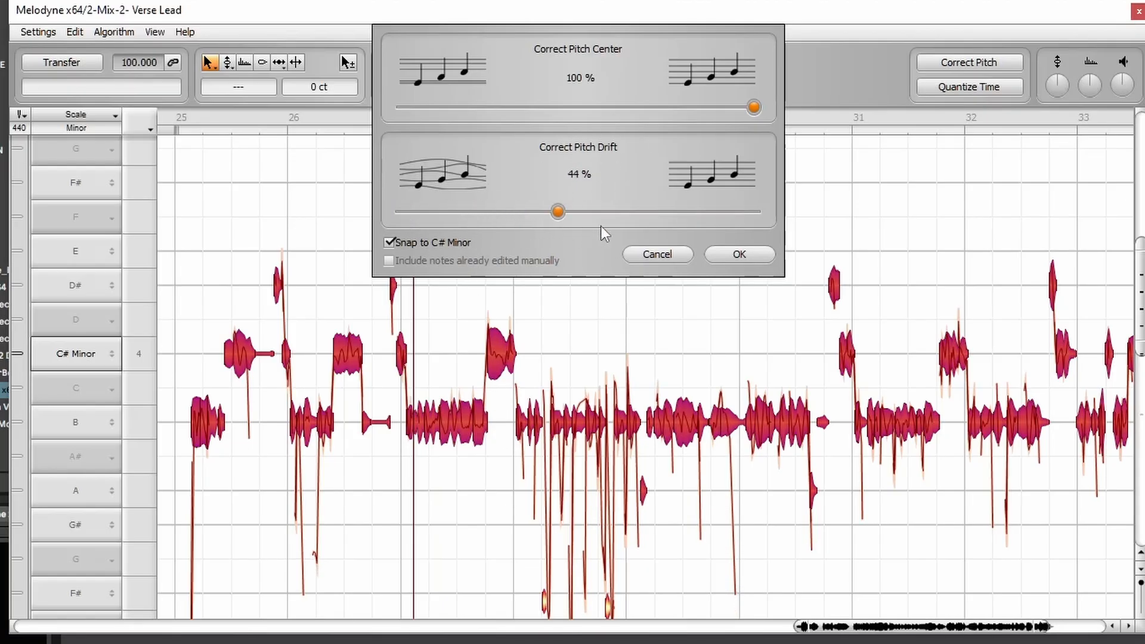
drag(558, 211, 752, 211)
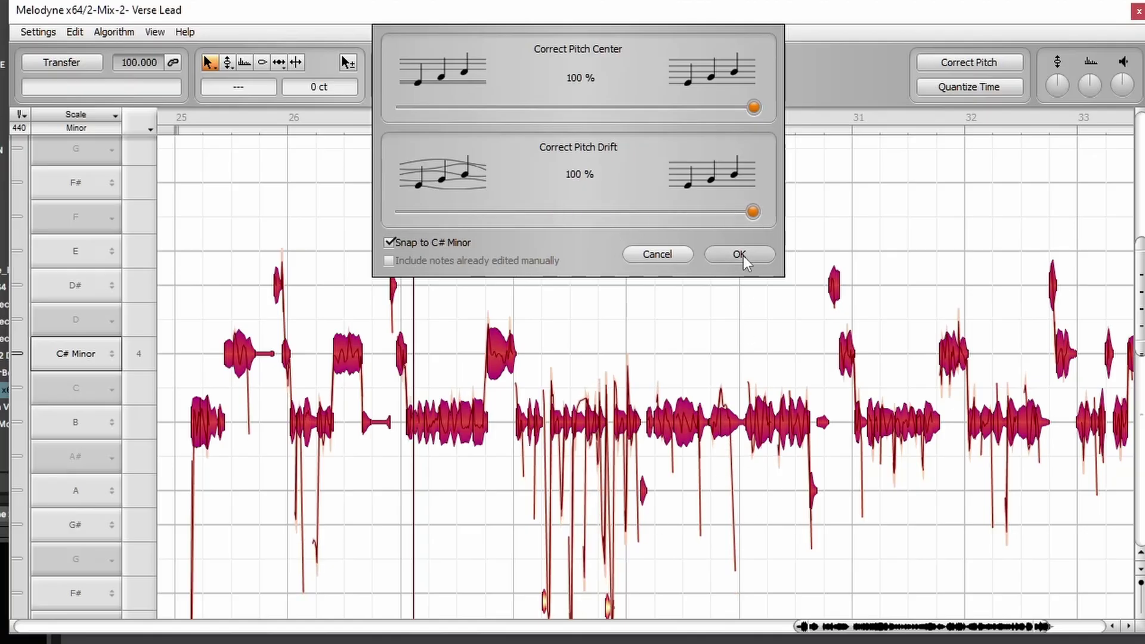
Apply the full C# minor pitch correction to the verse lead
click(739, 254)
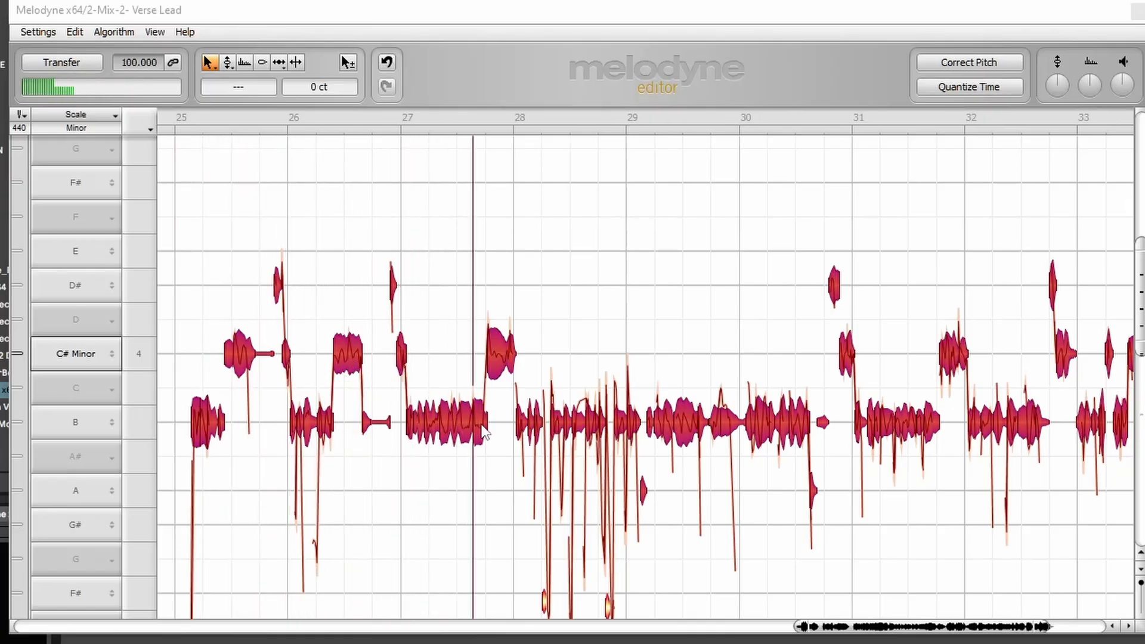
mouse_move(912, 91)
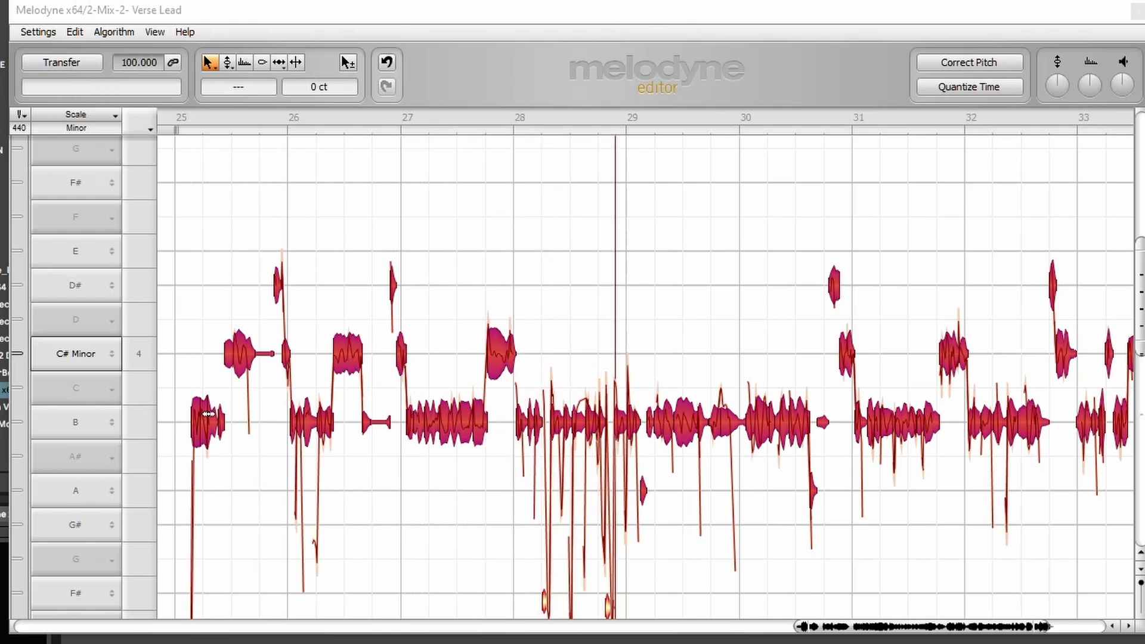
mouse_move(175, 434)
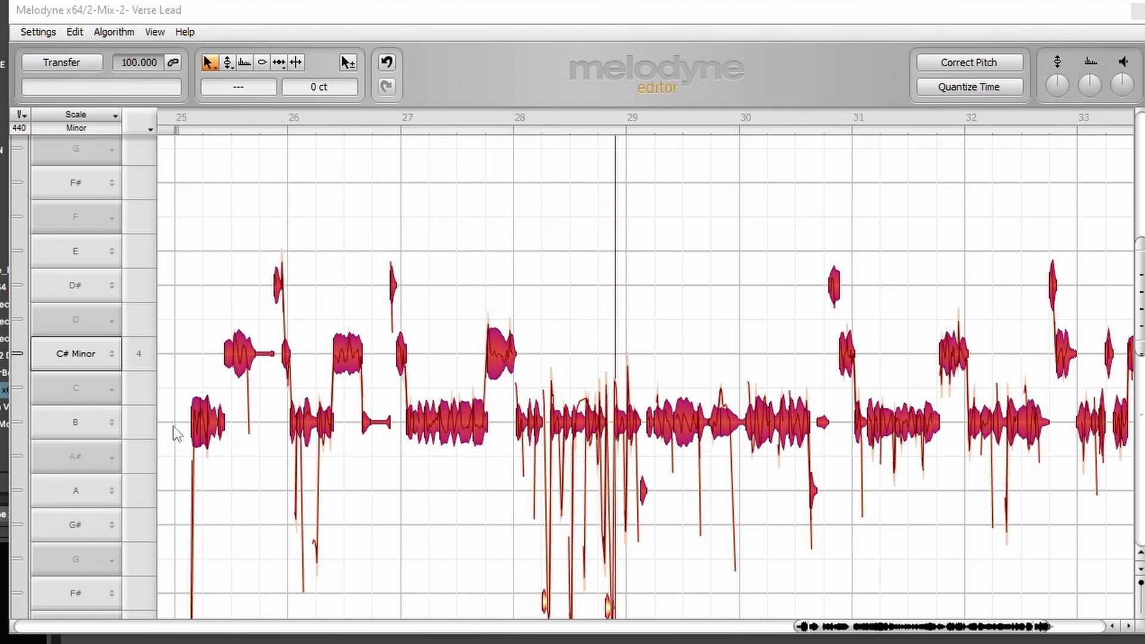
mouse_move(212, 436)
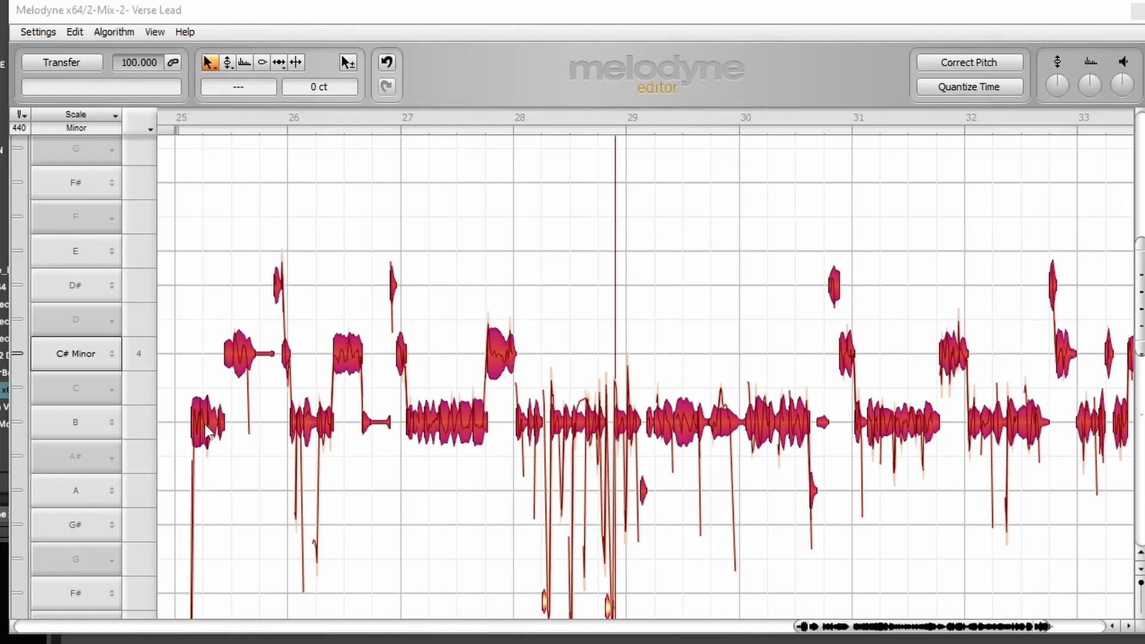
mouse_move(345, 429)
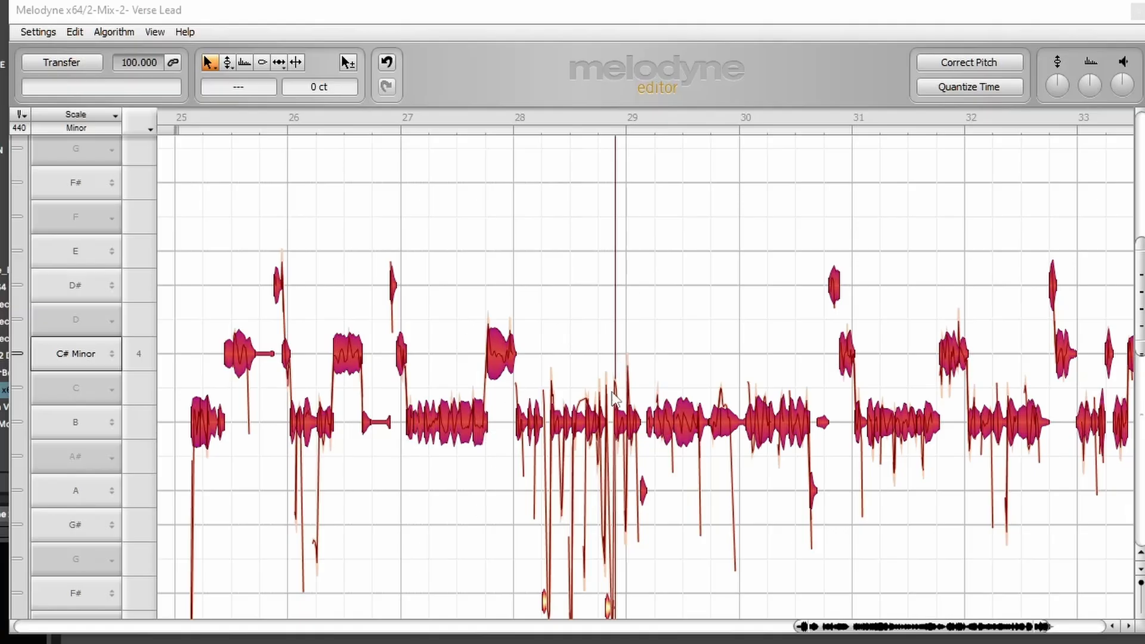
mouse_move(1050, 162)
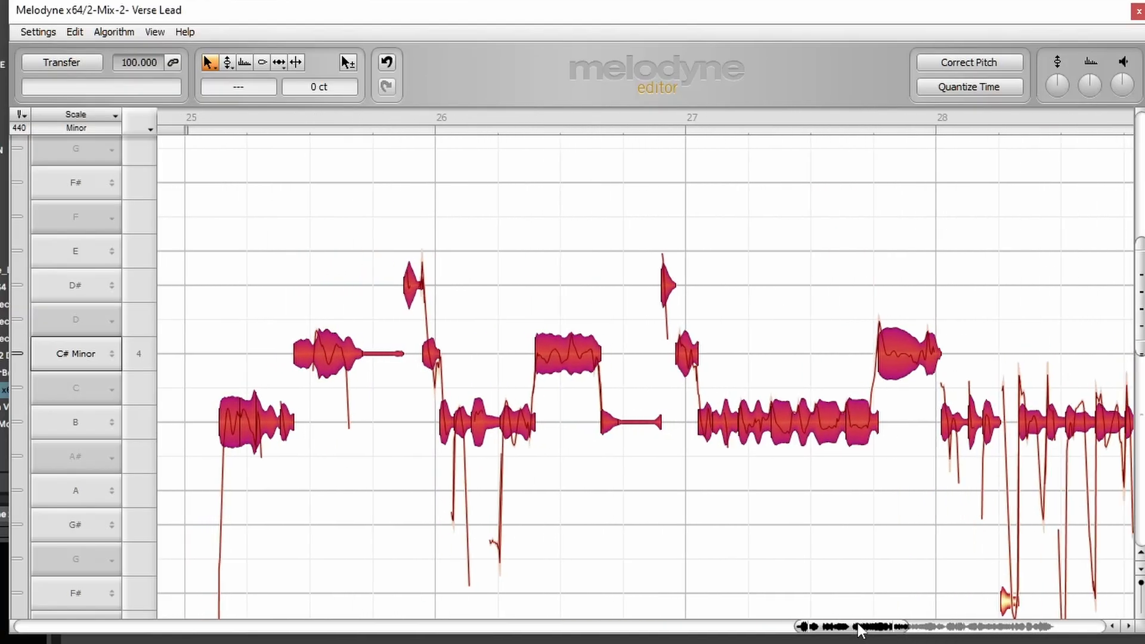
Scroll the timeline to inspect the corrected vocal around bars 27–30
scroll(right, 3)
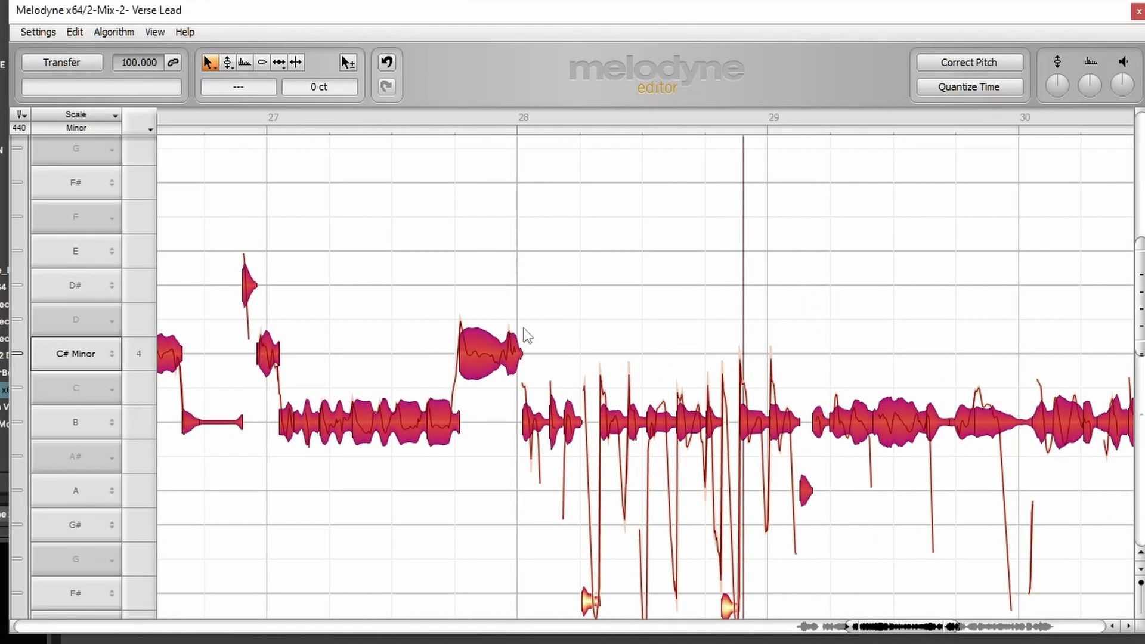
mouse_move(610, 561)
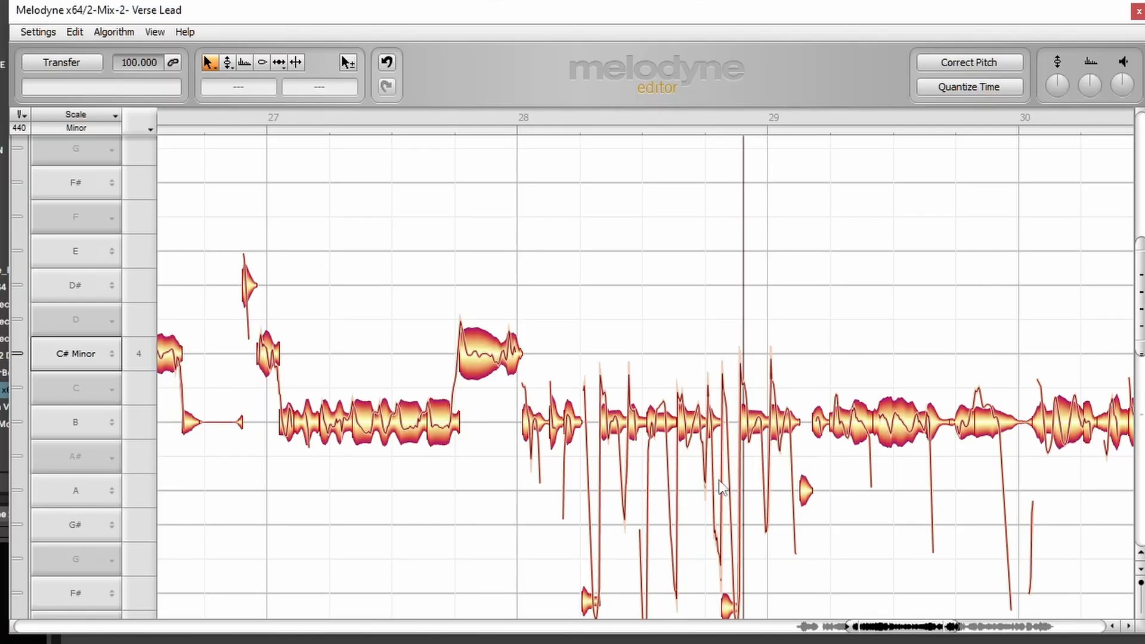
mouse_move(484, 516)
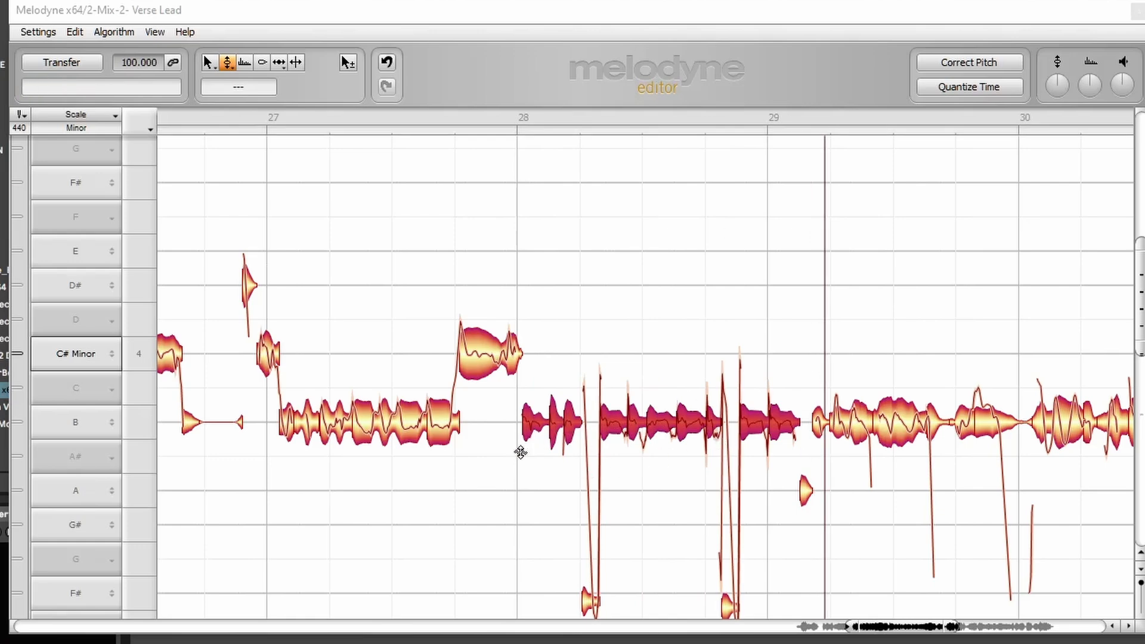
mouse_move(604, 471)
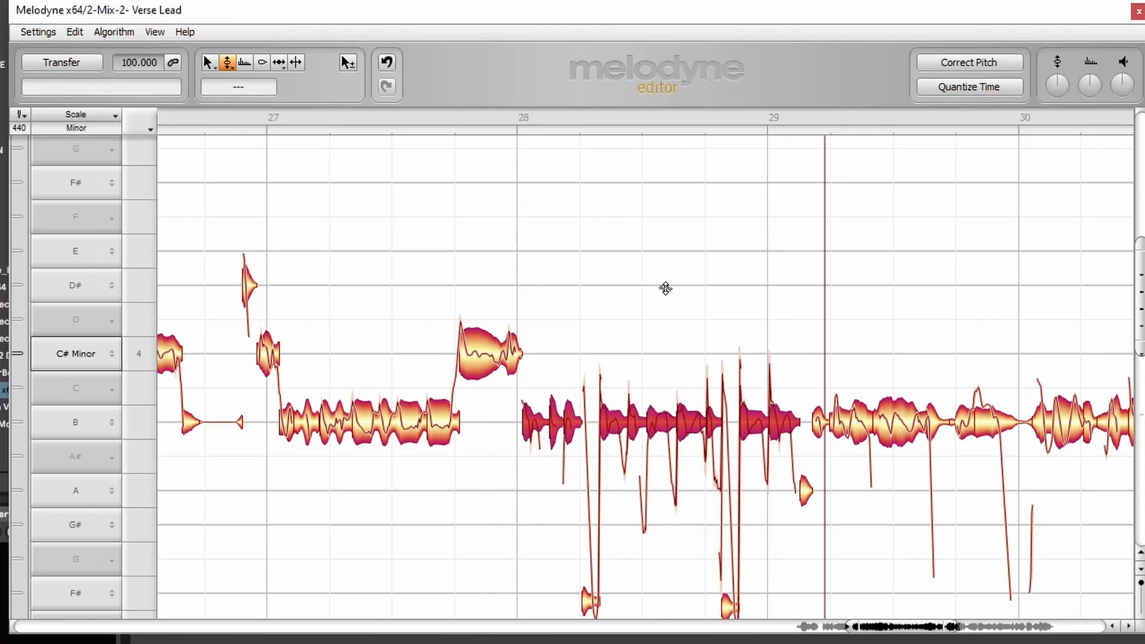
mouse_move(573, 425)
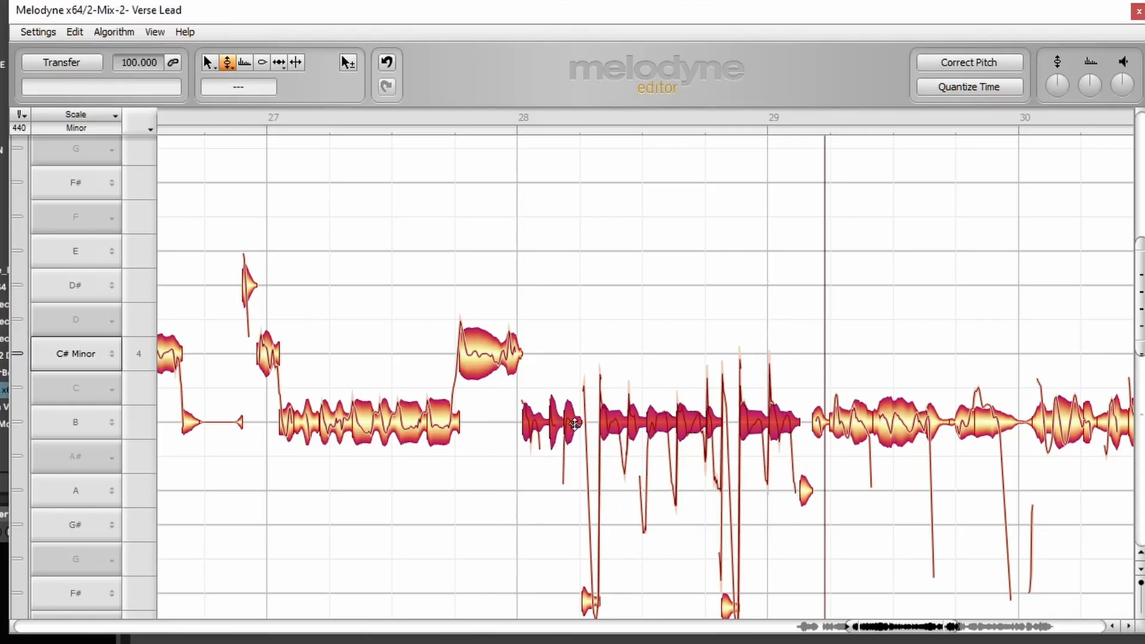
mouse_move(501, 387)
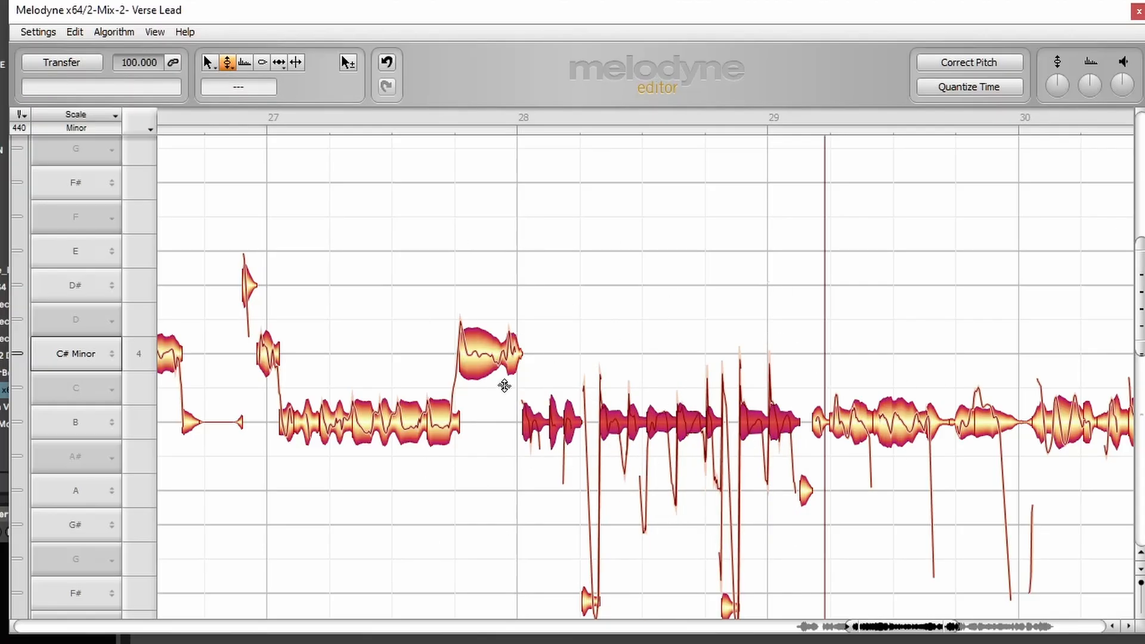
mouse_move(631, 330)
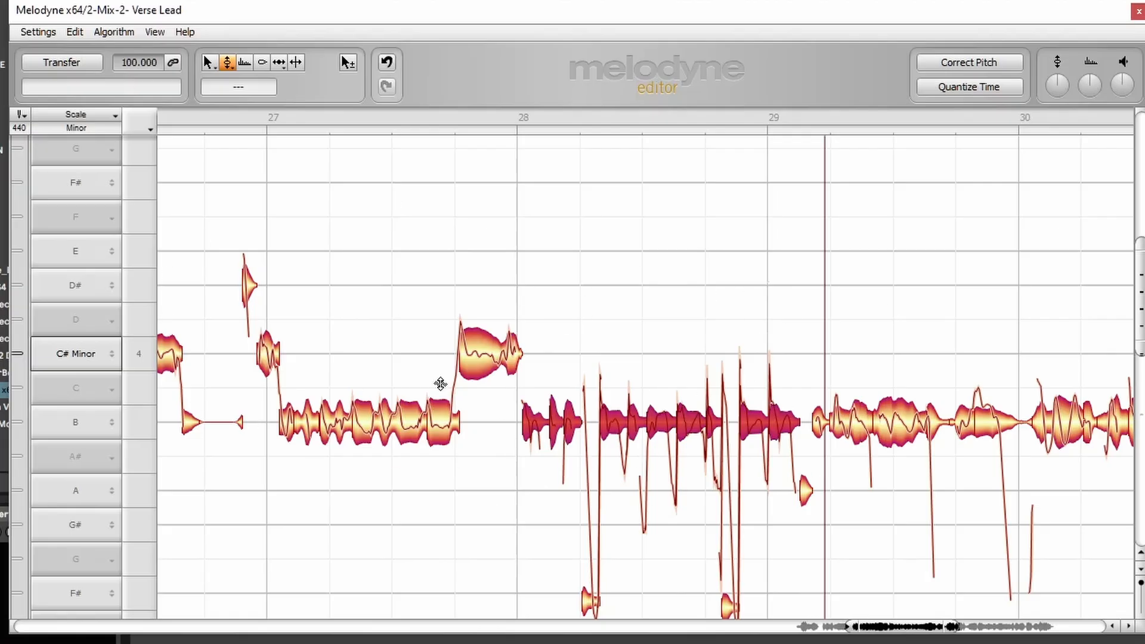
mouse_move(496, 425)
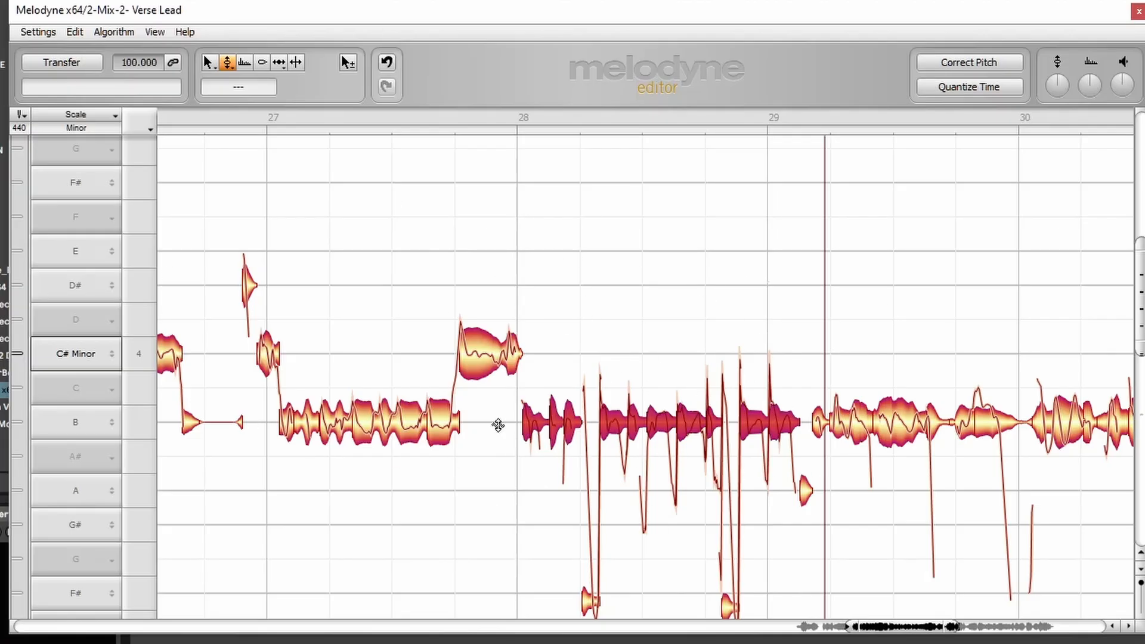
mouse_move(562, 414)
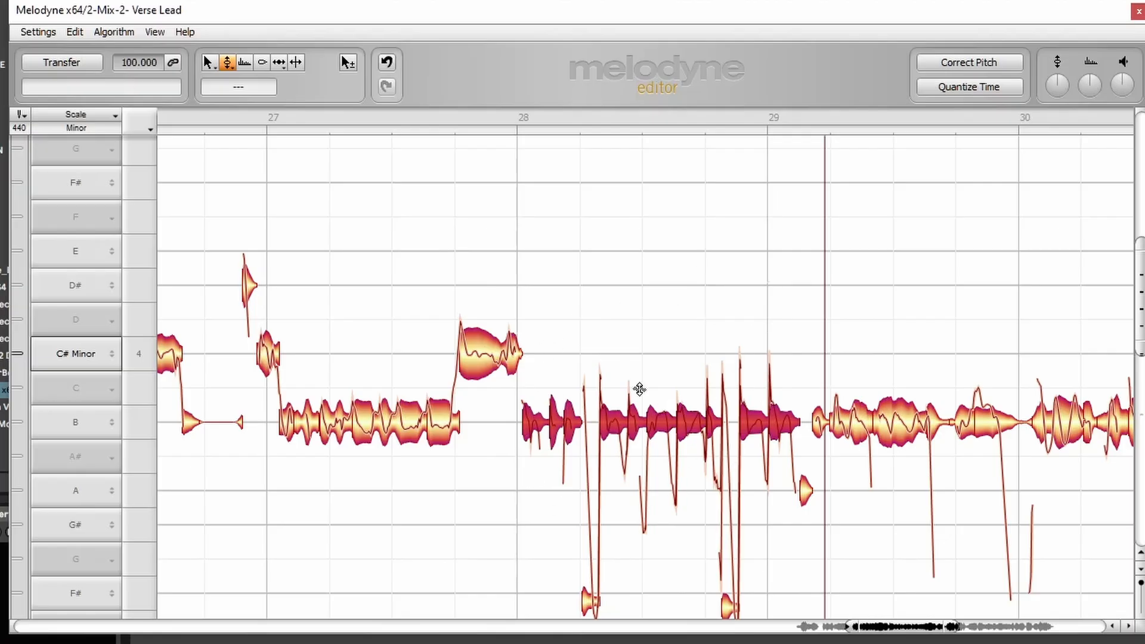
mouse_move(660, 479)
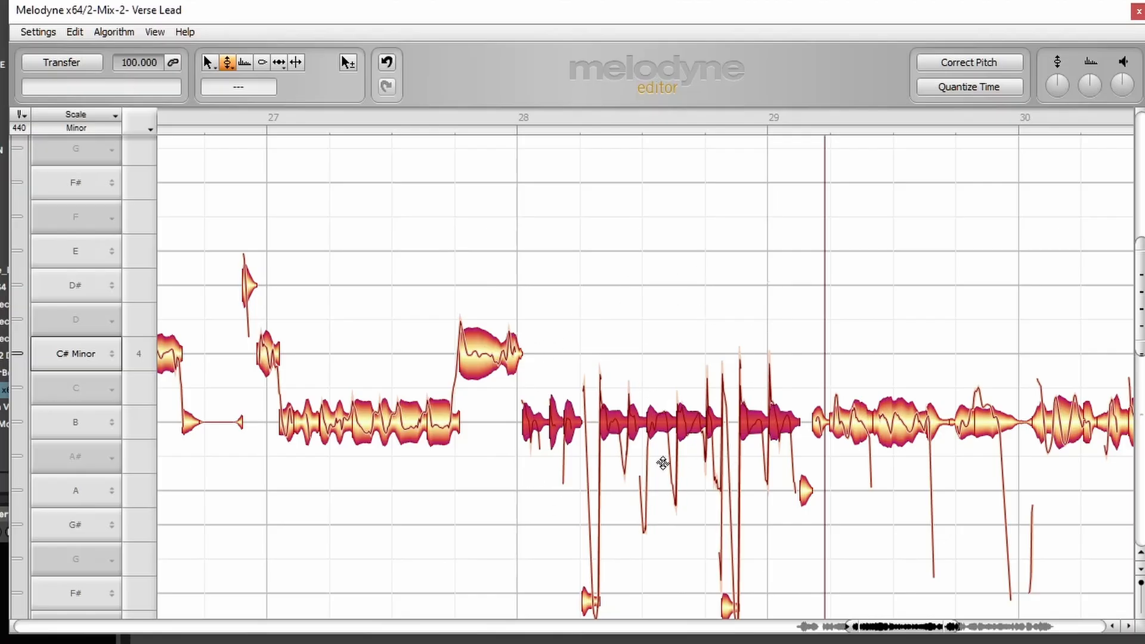
mouse_move(614, 385)
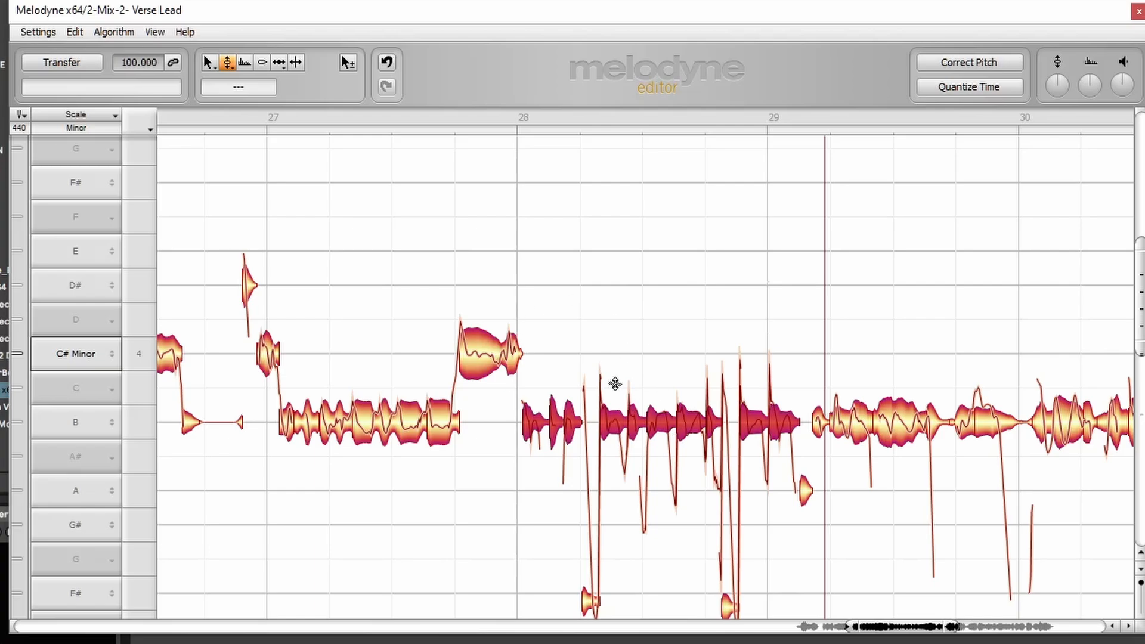